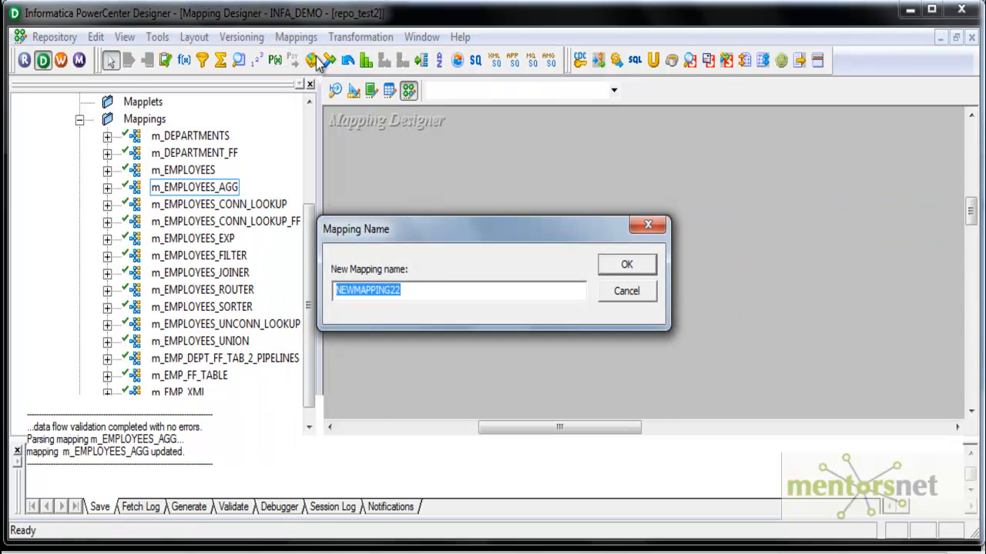
Enter m_EMPLOYEES_AGG_2 as the new mapping's name and confirm.
{"action": "type", "text": "m_EMPLOYEES_AGG_2"}
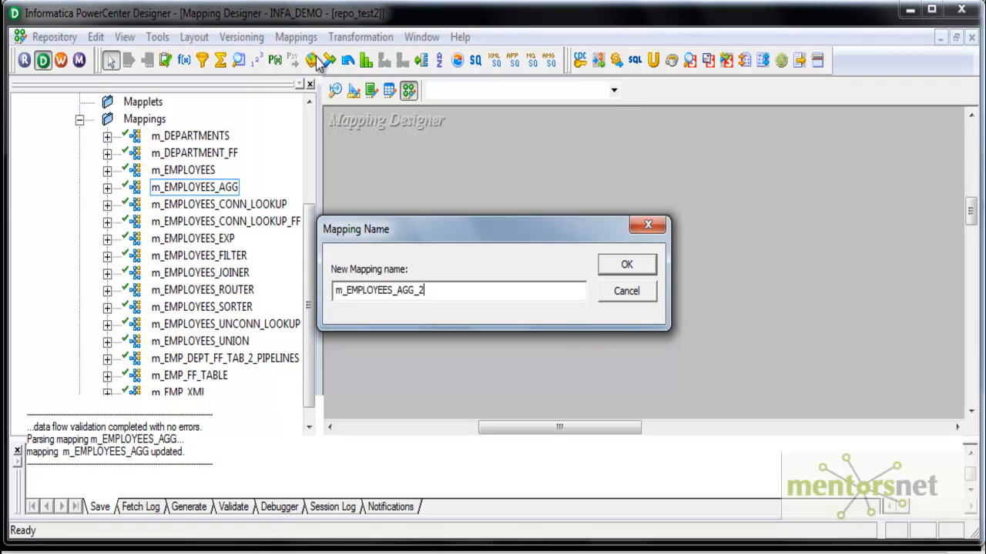
{"action": "left_click", "coordinate": [626, 264]}
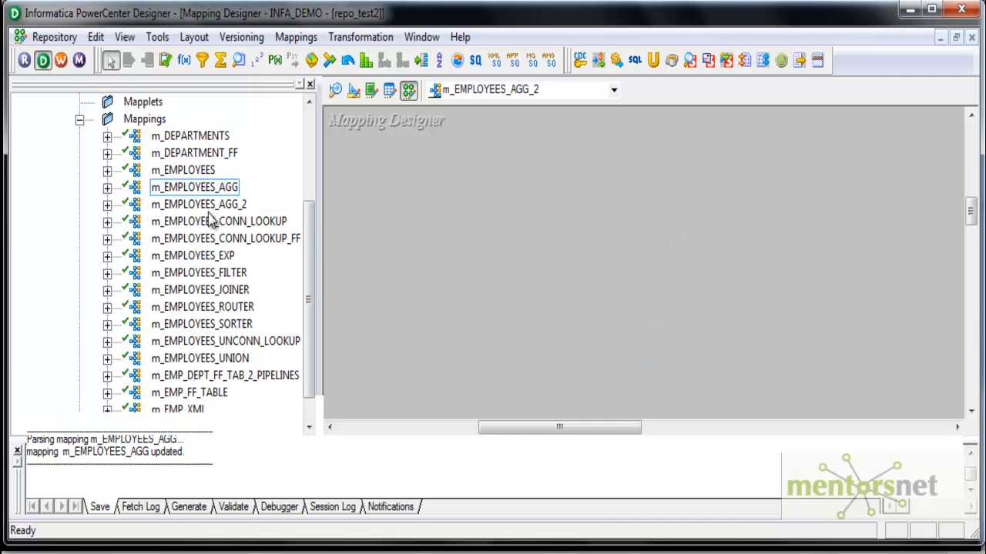
Place the EMPLOYEES source and EMPLOYEES target definitions on the mapping canvas.
{"action": "left_click", "coordinate": [54, 36]}
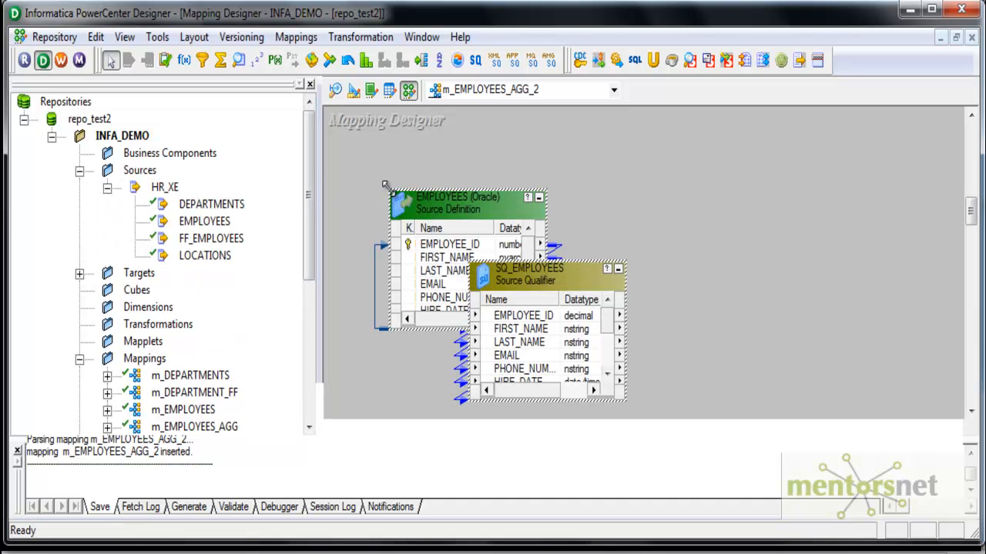
{"action": "left_click", "coordinate": [80, 273]}
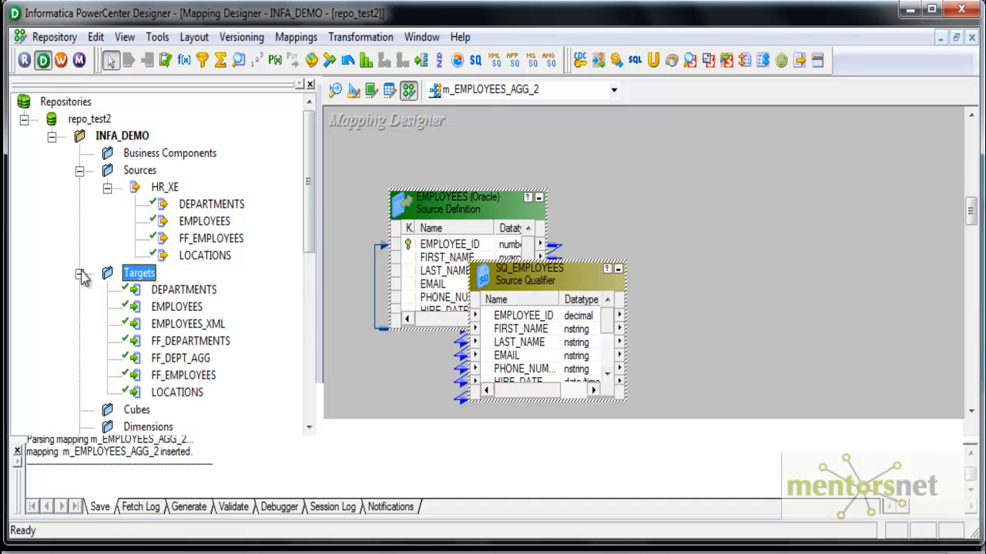
{"action": "left_click", "coordinate": [176, 306]}
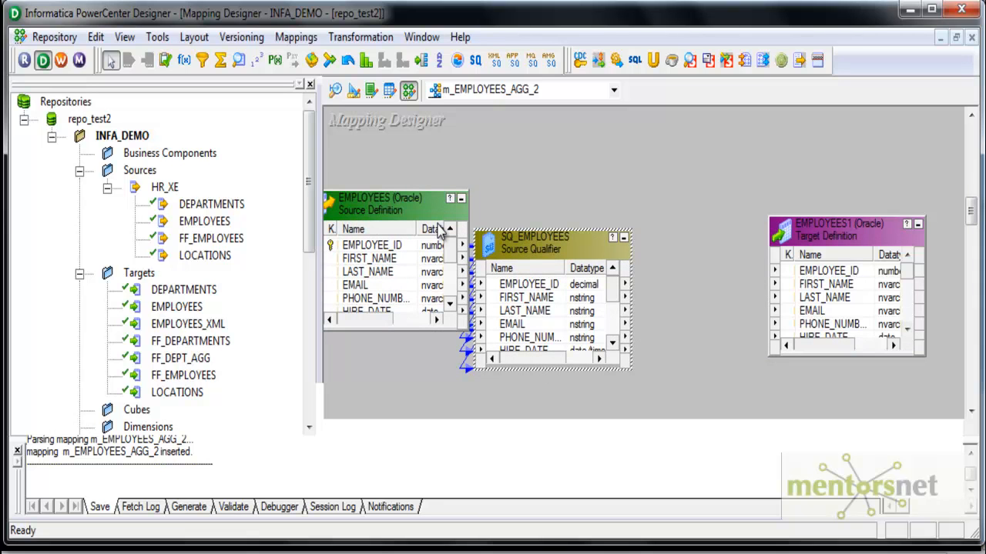
{"action": "mouse_move", "coordinate": [554, 235]}
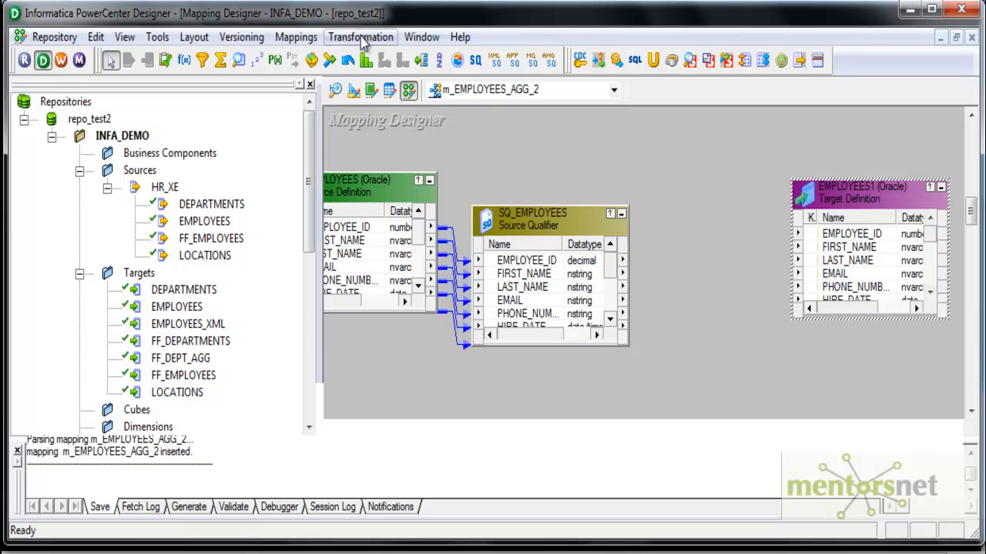
Create an Aggregator transformation named agg_EMP_DEPT_ID fed by SQ_EMPLOYEES ports.
{"action": "left_click", "coordinate": [370, 90]}
{"action": "type", "text": "agg_EMP"}
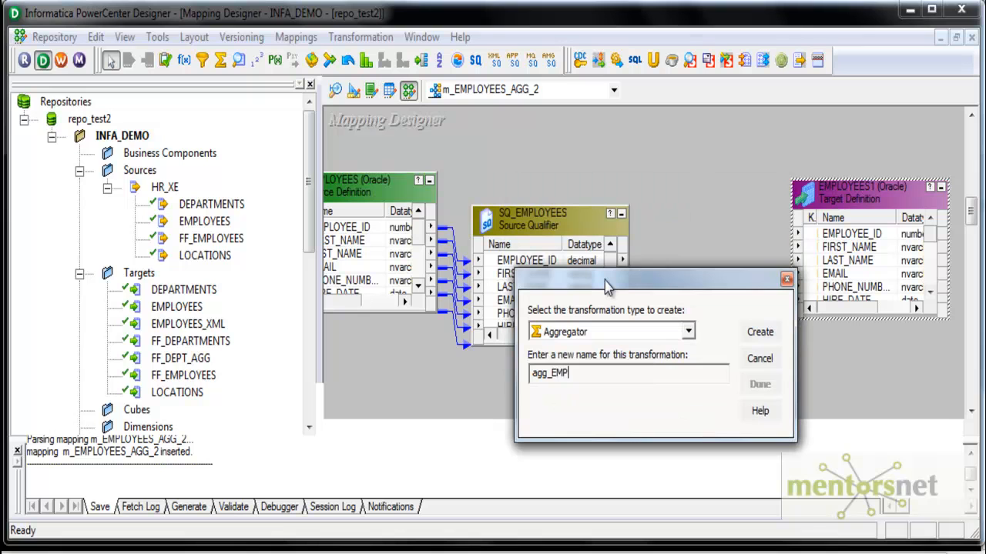
{"action": "type", "text": "_DEPT_ID"}
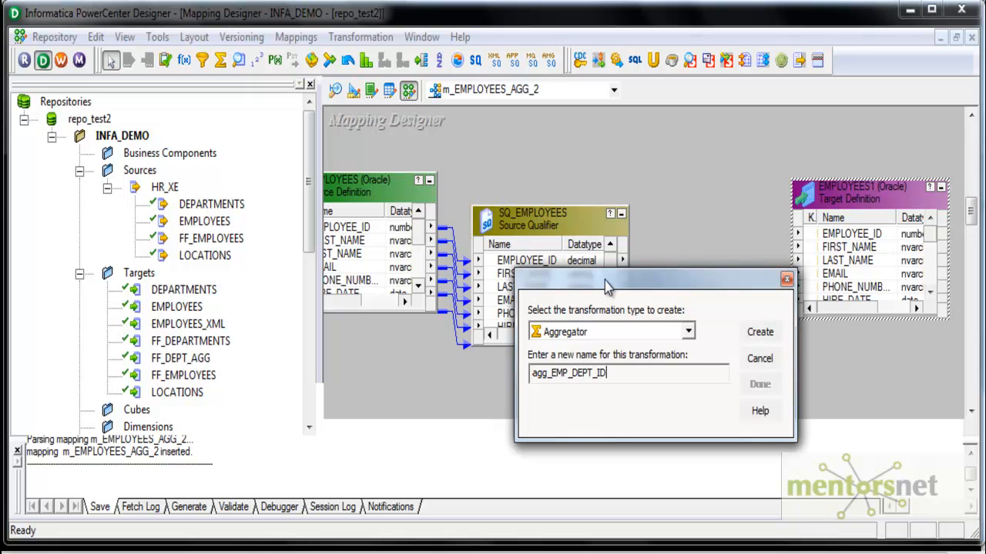
{"action": "left_click", "coordinate": [759, 332]}
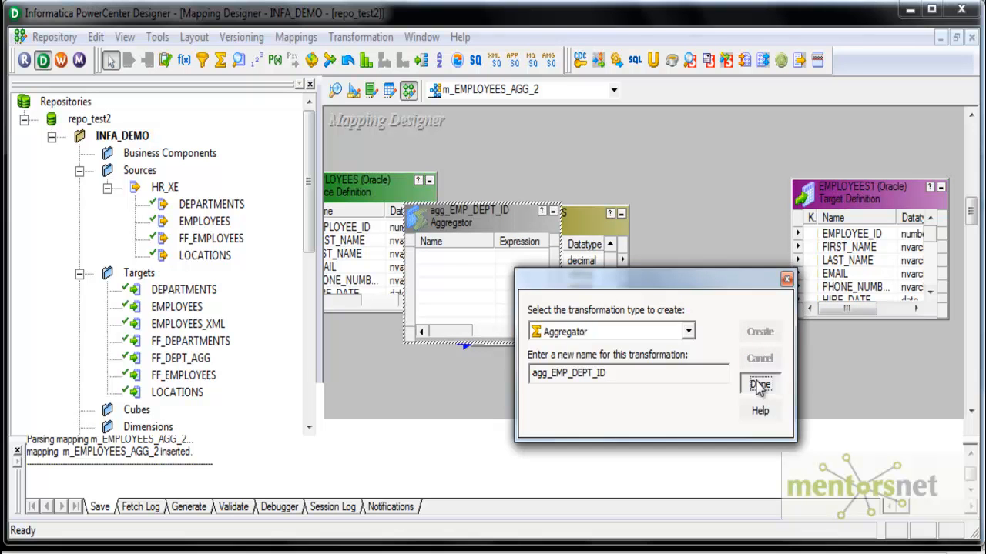
{"action": "left_click", "coordinate": [759, 385]}
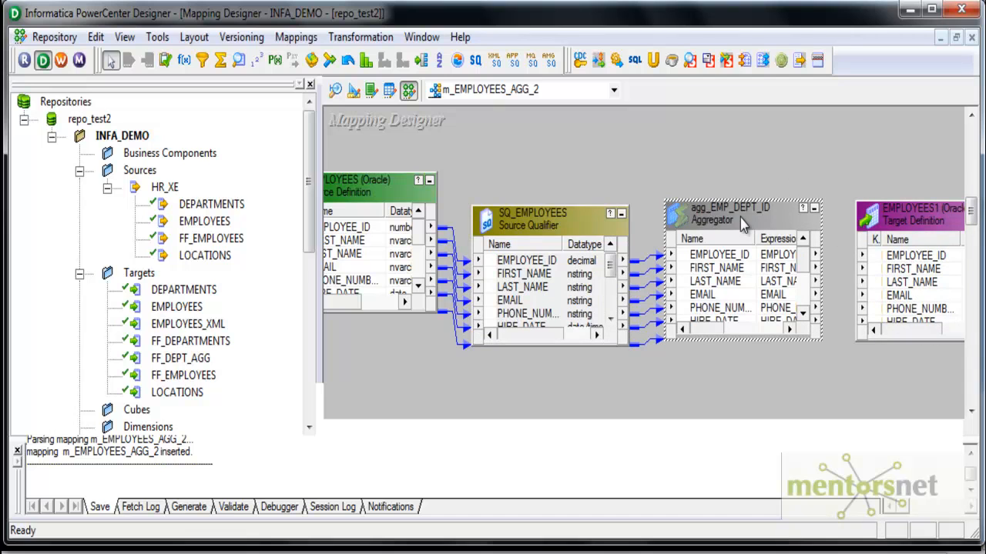
Tick GroupBy on the DEPARTMENT_ID port of agg_EMP_DEPT_ID and confirm.
{"action": "double_click", "coordinate": [728, 219]}
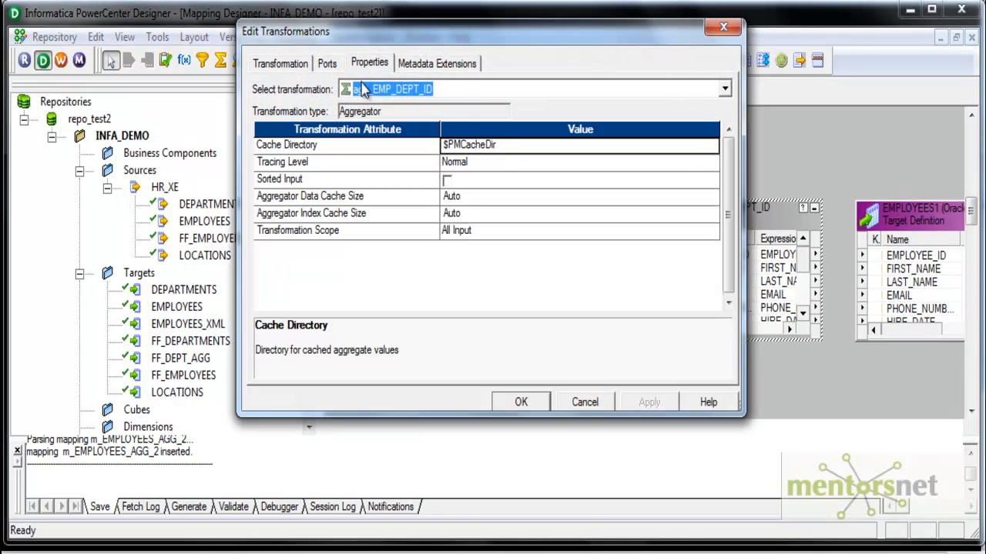
{"action": "left_click", "coordinate": [326, 63]}
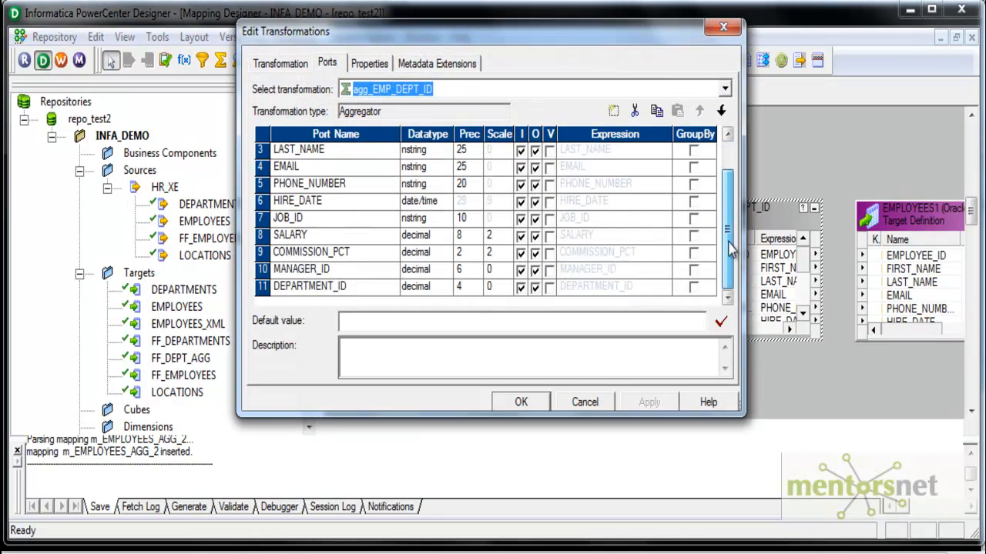
{"action": "left_click", "coordinate": [694, 286]}
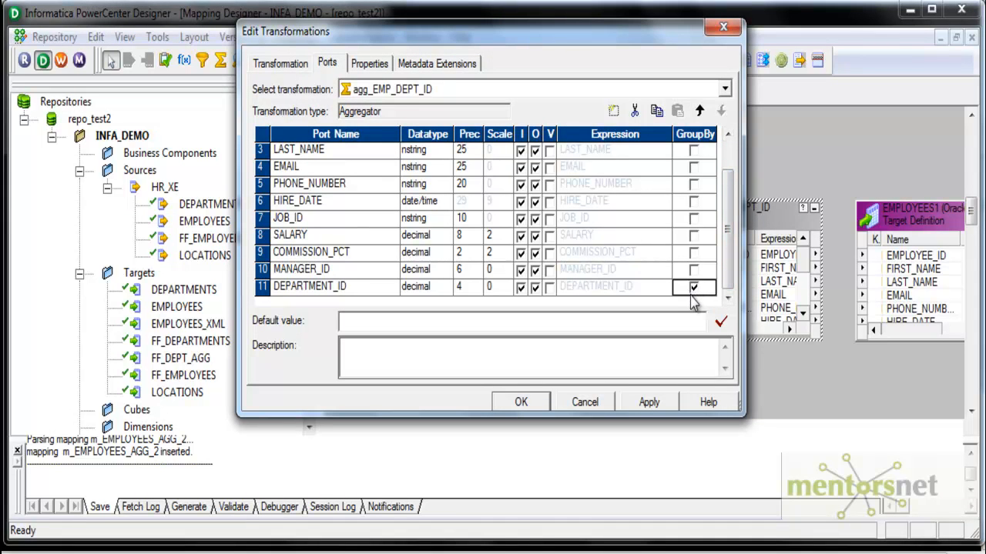
{"action": "mouse_move", "coordinate": [631, 271]}
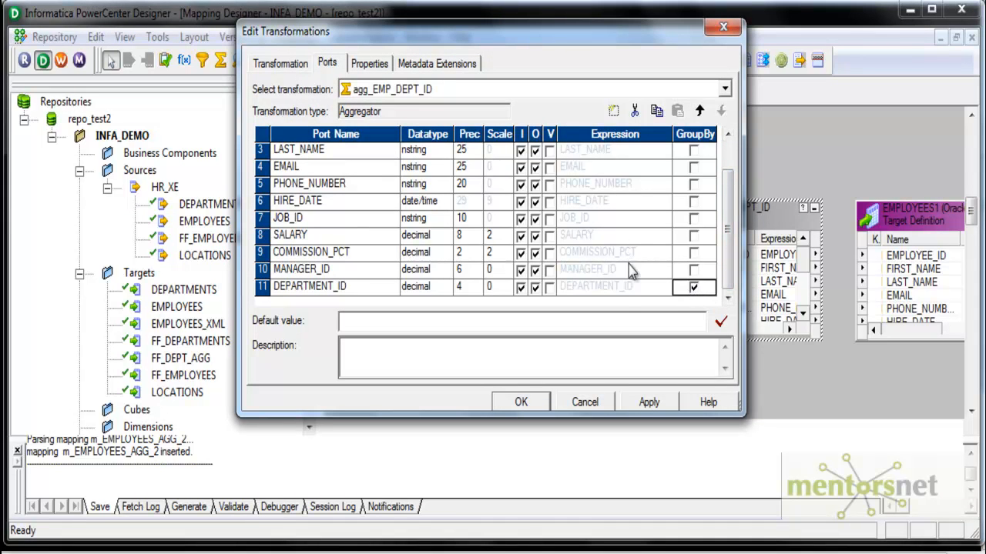
{"action": "mouse_move", "coordinate": [601, 207]}
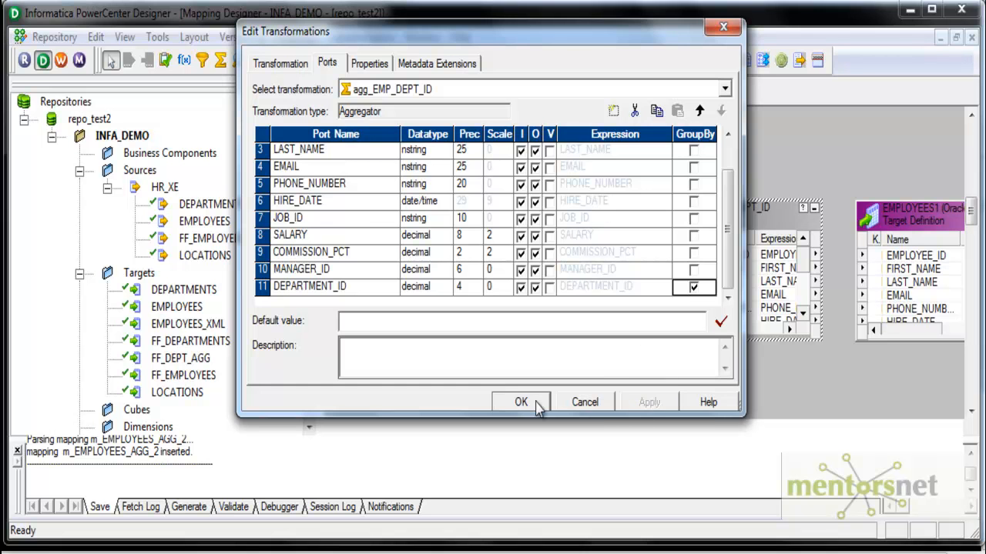
{"action": "left_click", "coordinate": [521, 402]}
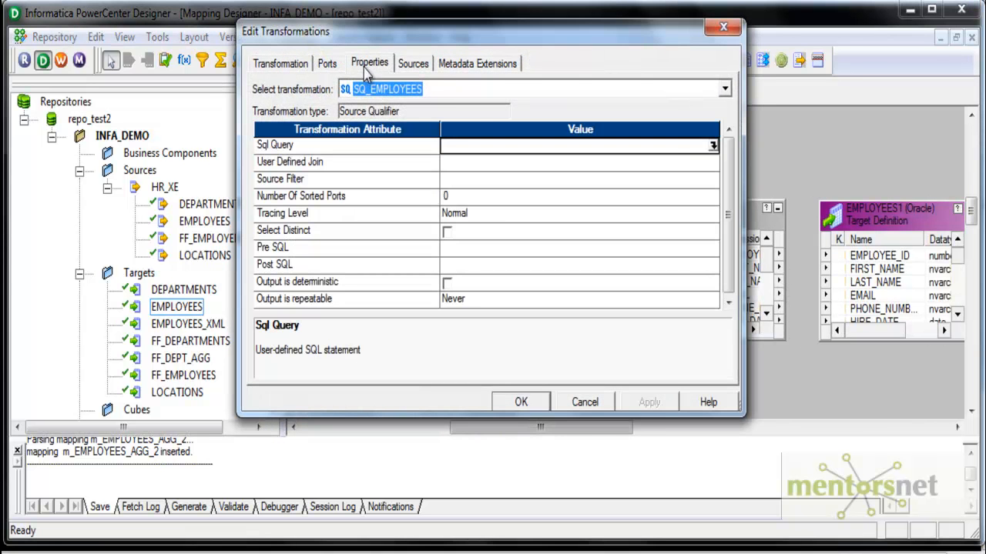
Set the SQ_EMPLOYEES Sql Query to SELECT * FROM EMPLOYEES ORDER BY DEPARTMENT_ID, SALARY.
{"action": "left_click", "coordinate": [712, 146]}
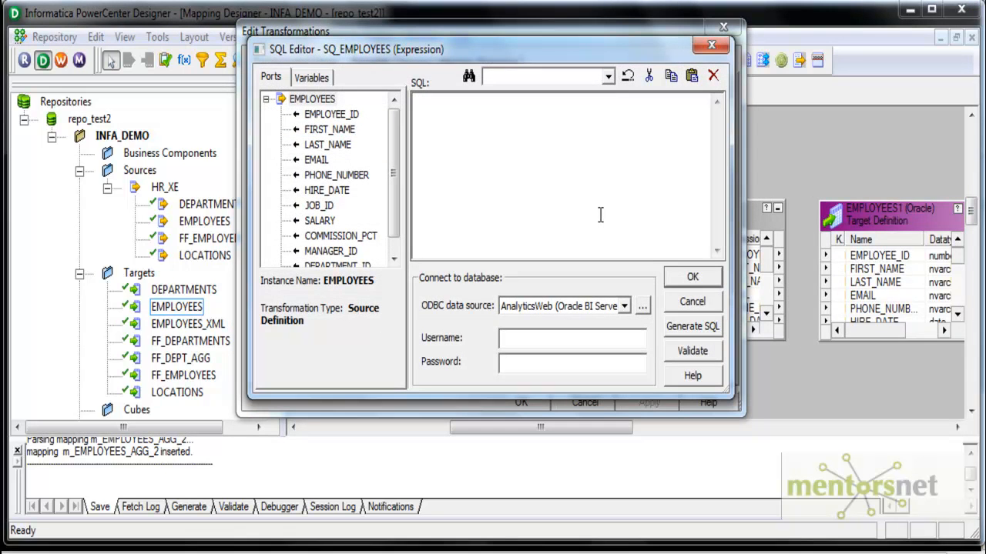
{"action": "type", "text": "SELECT *"}
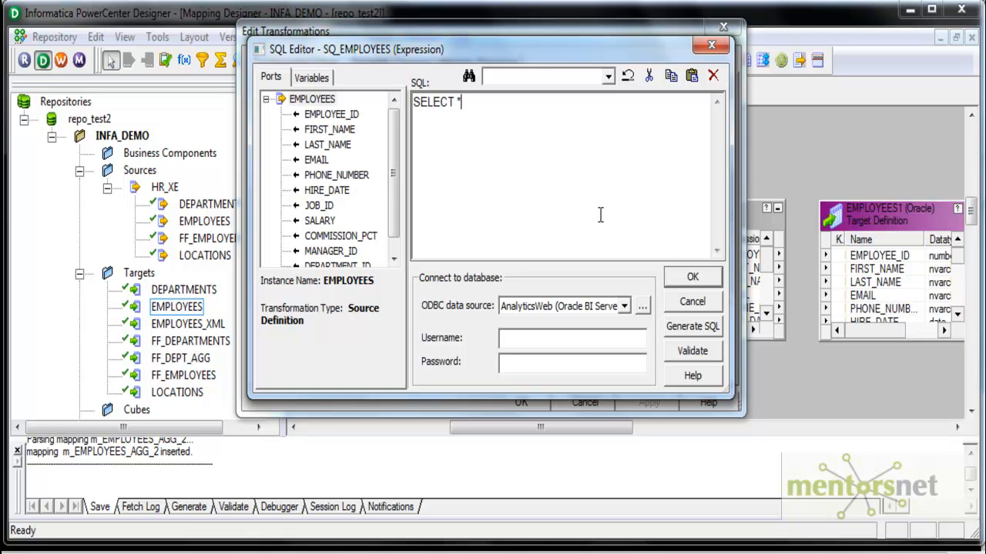
{"action": "type", "text": "FROM EMPLOYEES ORD"}
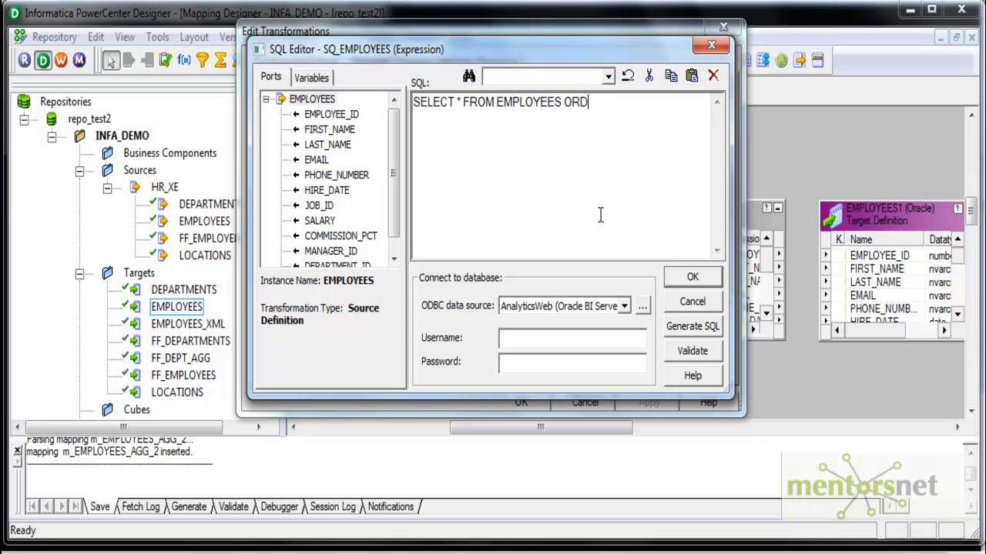
{"action": "type", "text": "ER BY DEP"}
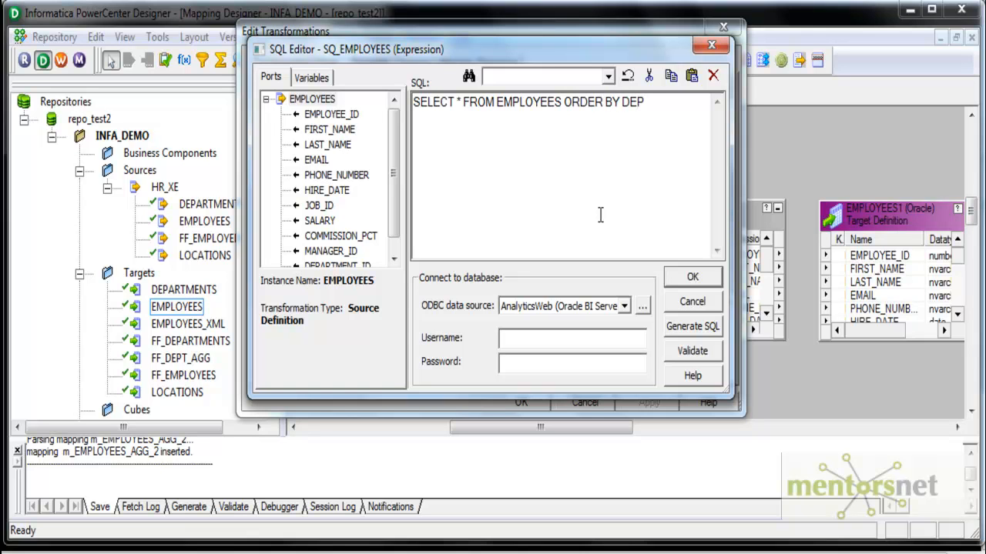
{"action": "type", "text": "ARTMENT_ID"}
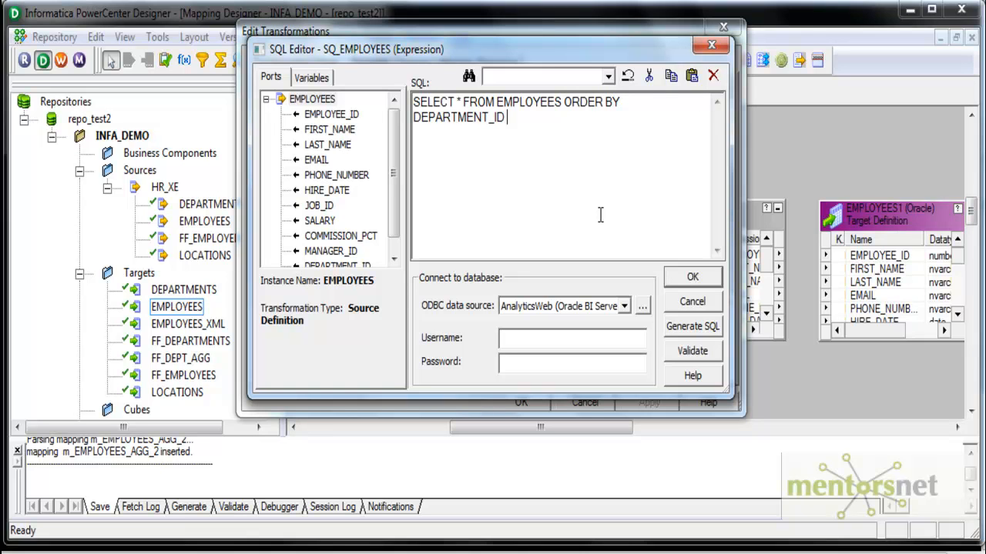
{"action": "type", "text": ", SALARY"}
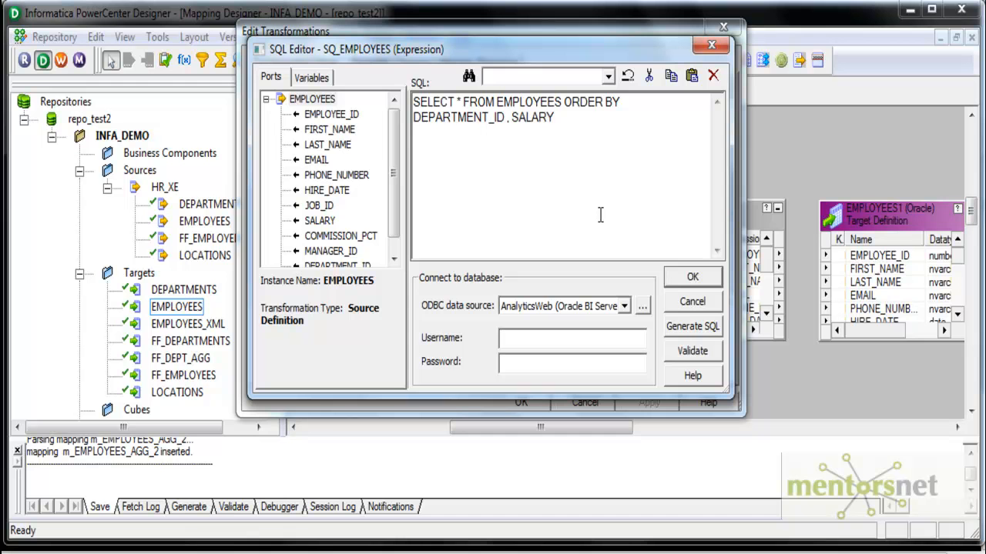
{"action": "left_click", "coordinate": [690, 277]}
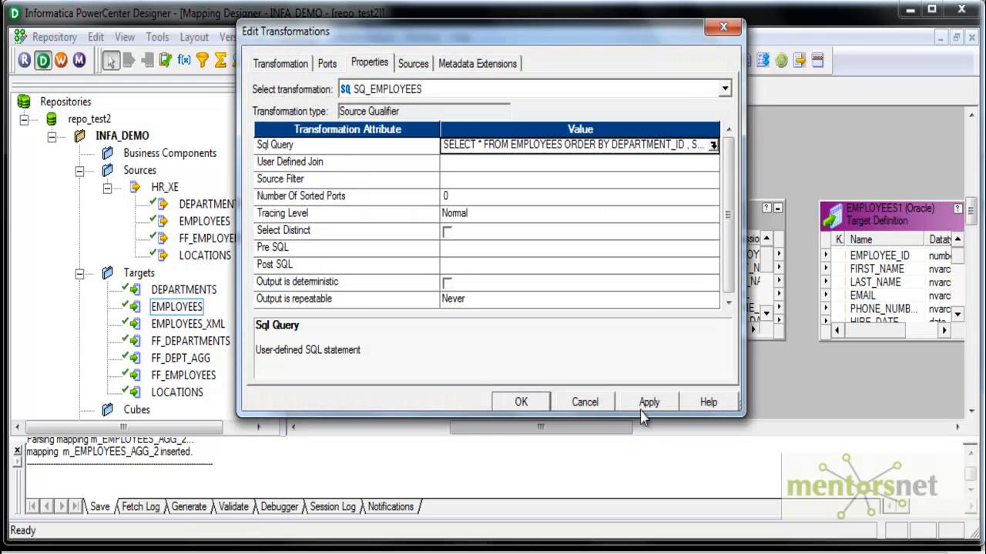
{"action": "left_click", "coordinate": [583, 401]}
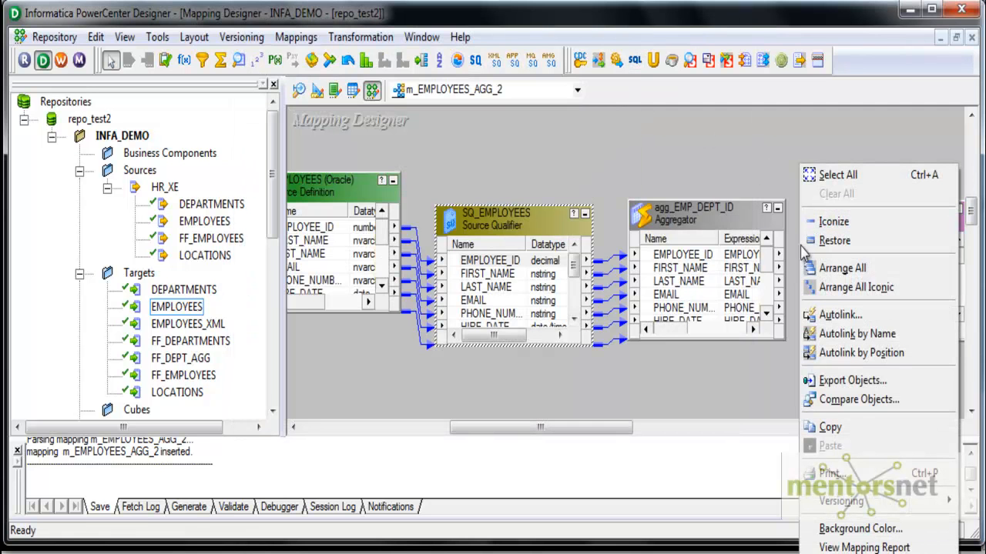
Autolink agg_EMP_DEPT_ID ports to EMPLOYEES1 by name.
{"action": "left_click", "coordinate": [857, 333]}
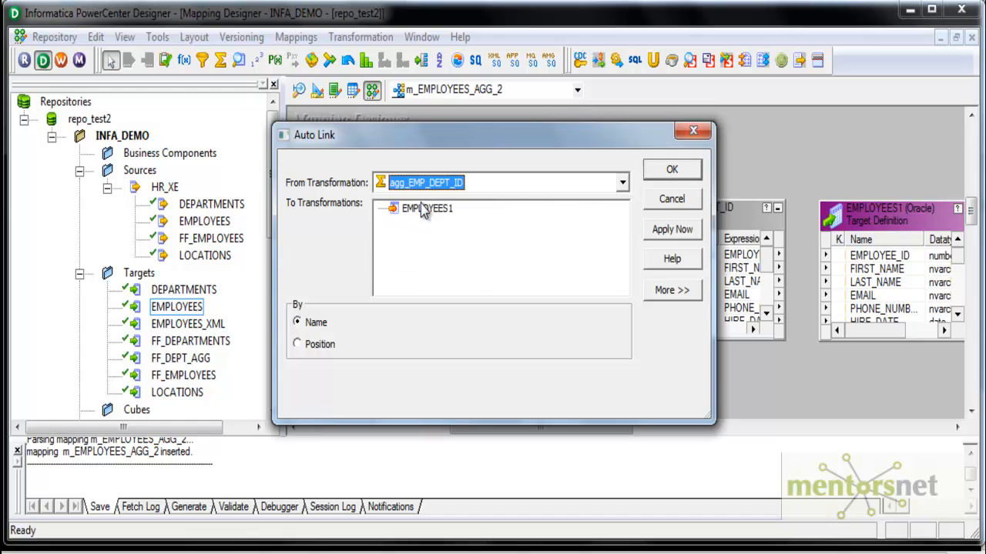
{"action": "left_click", "coordinate": [671, 229]}
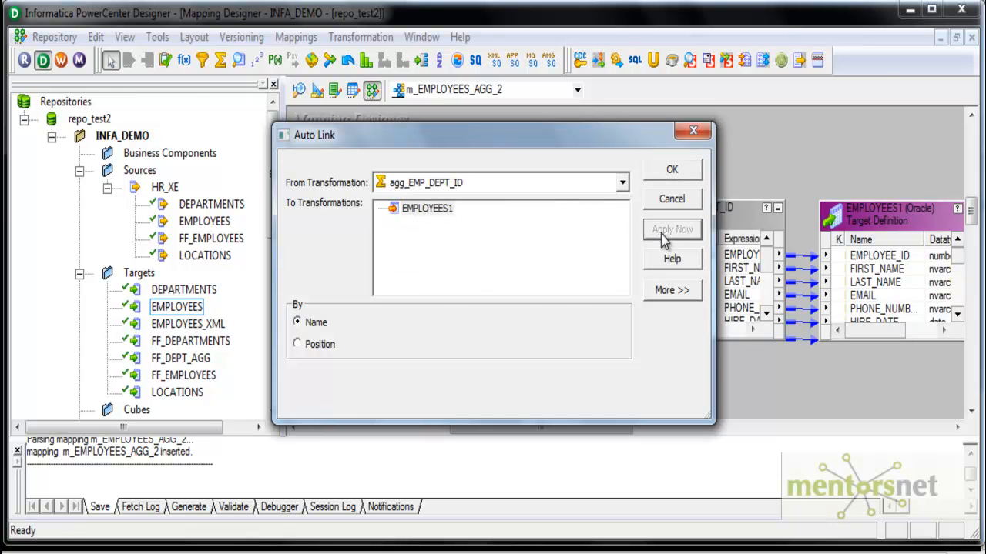
{"action": "left_click", "coordinate": [671, 168]}
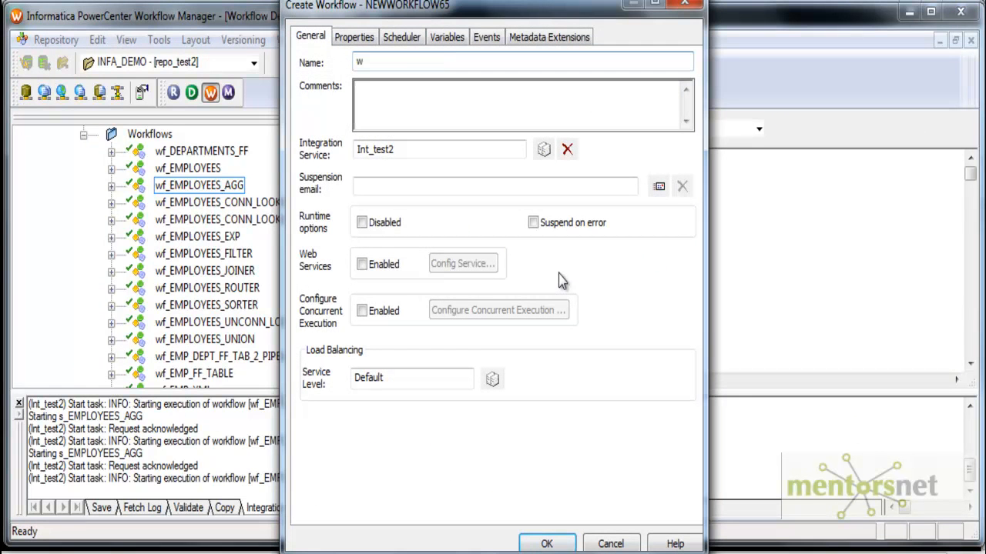
Enter wf_EMPLOYEES_AGG_2 as the workflow name and confirm.
{"action": "type", "text": "f_EMPLOYEES_AGG_2"}
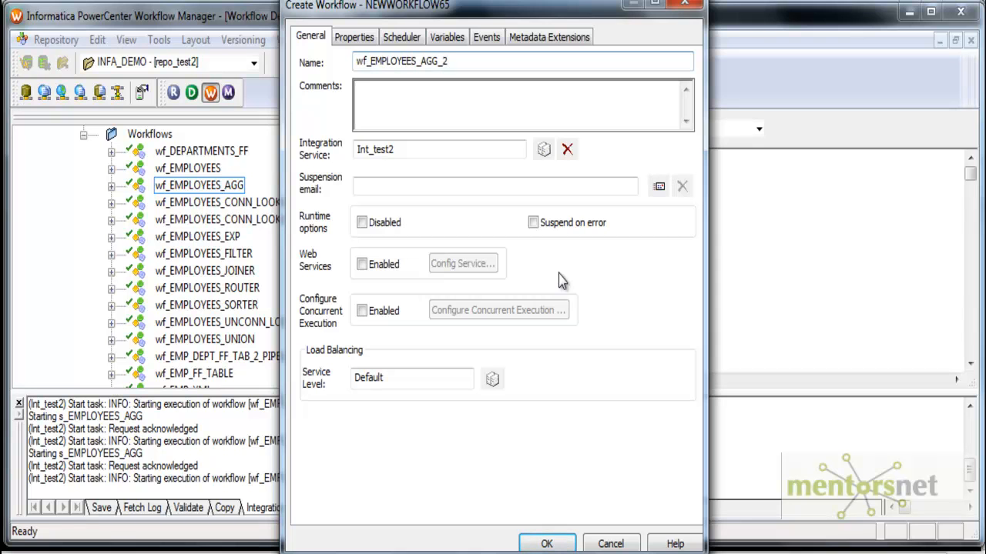
{"action": "left_click", "coordinate": [547, 543]}
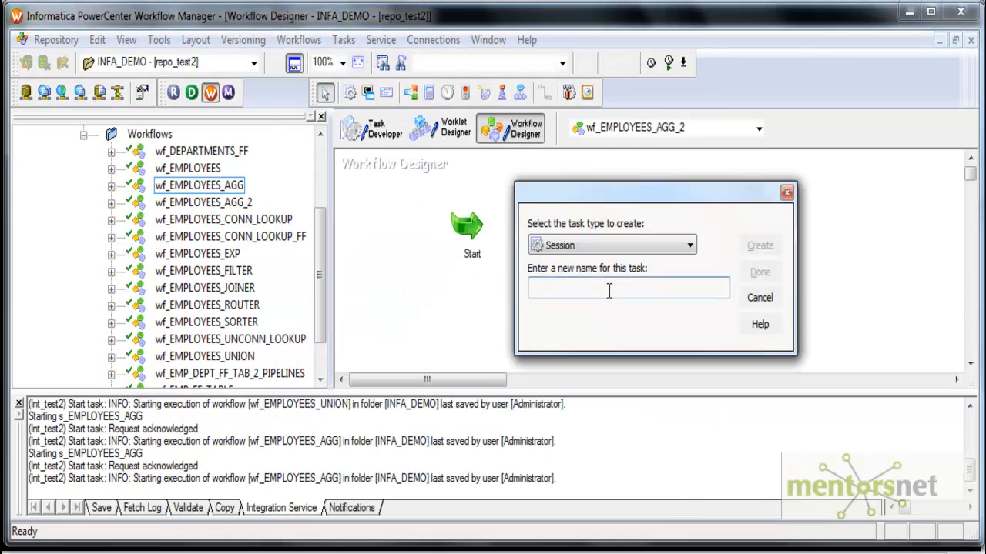
Create session task s_EMPLOYEES_AGG_2 using mapping m_EMPLOYEES_AGG_2.
{"action": "type", "text": "s_EMPLOYEES_AGG"}
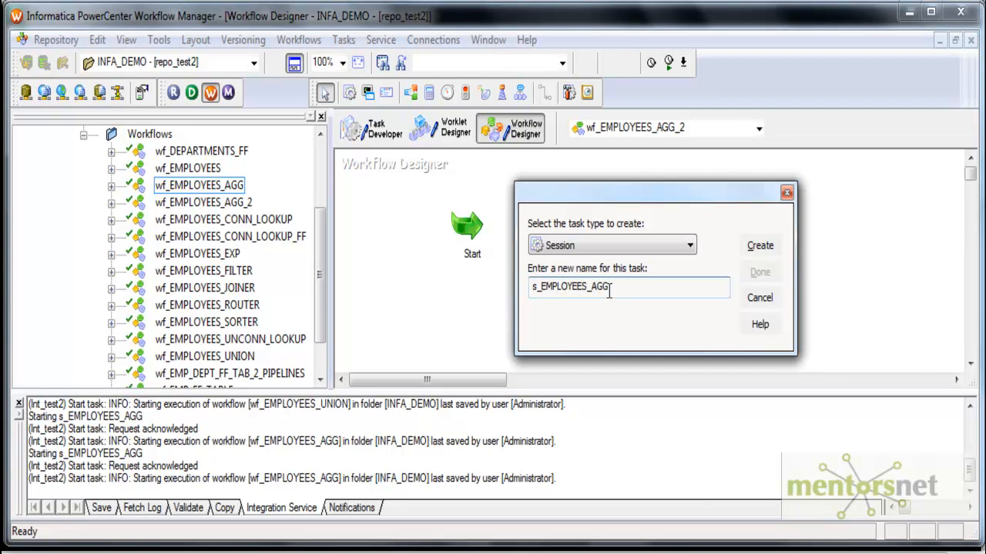
{"action": "left_click", "coordinate": [759, 245]}
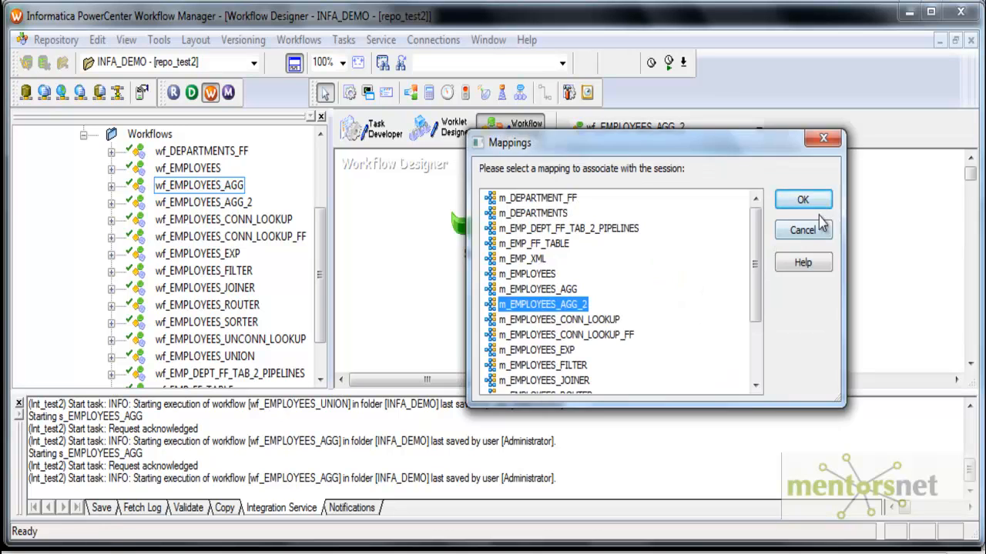
{"action": "left_click", "coordinate": [803, 200]}
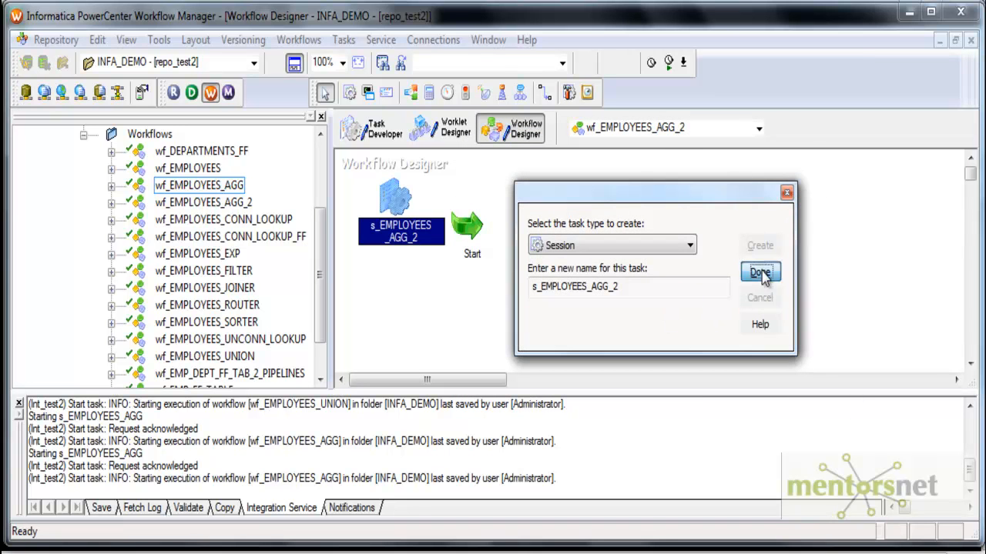
{"action": "left_click", "coordinate": [759, 271]}
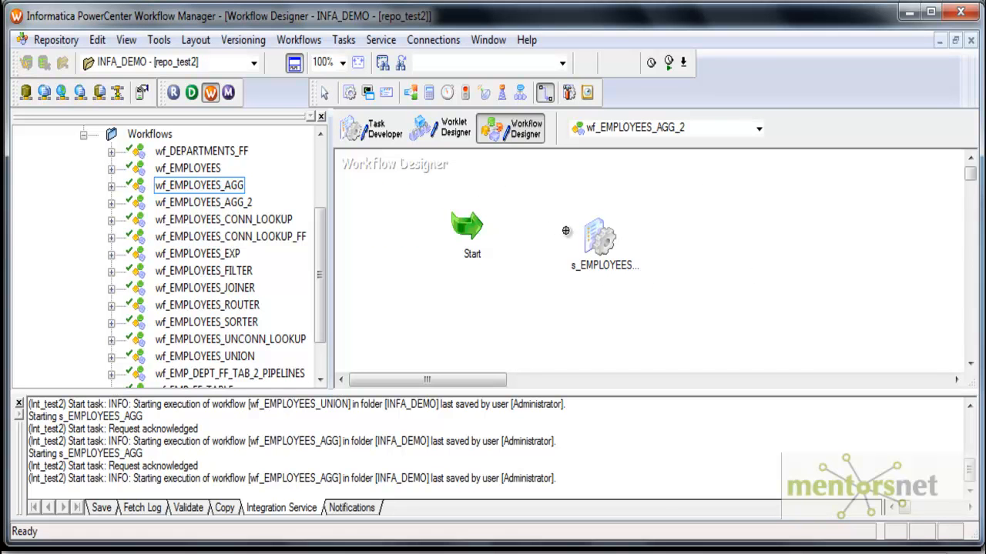
Set the session's $Source connection to HR and $Target to TARGET.
{"action": "double_click", "coordinate": [600, 239]}
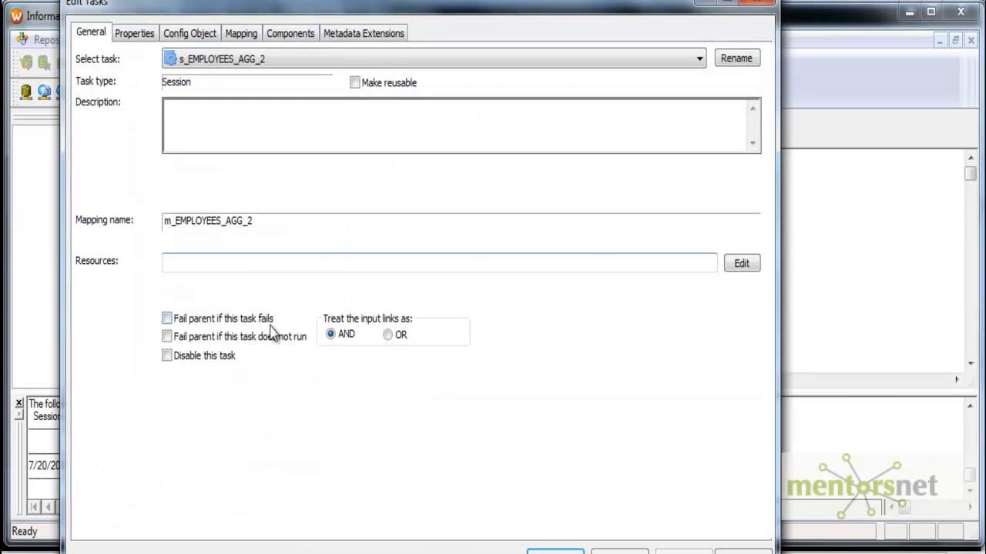
{"action": "left_click", "coordinate": [134, 32]}
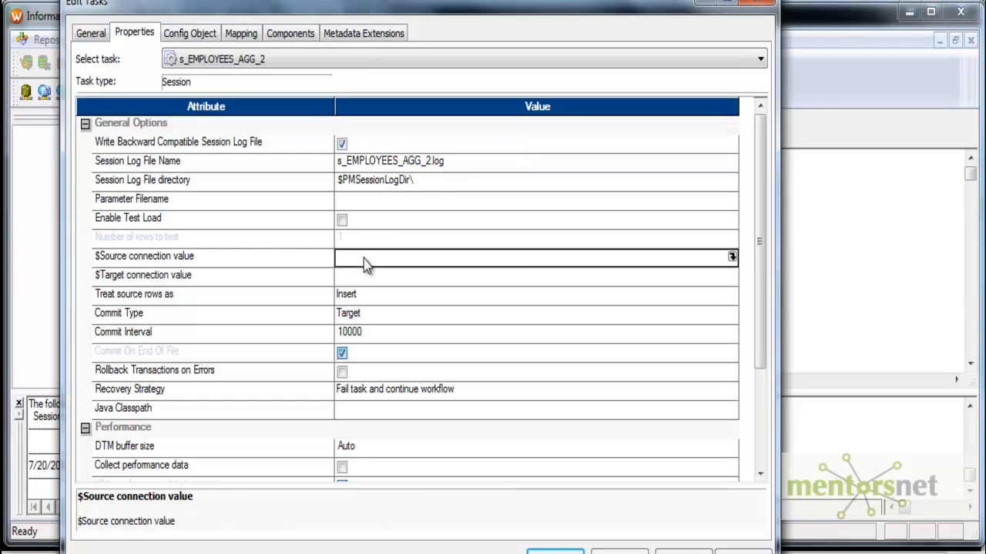
{"action": "left_click", "coordinate": [731, 256]}
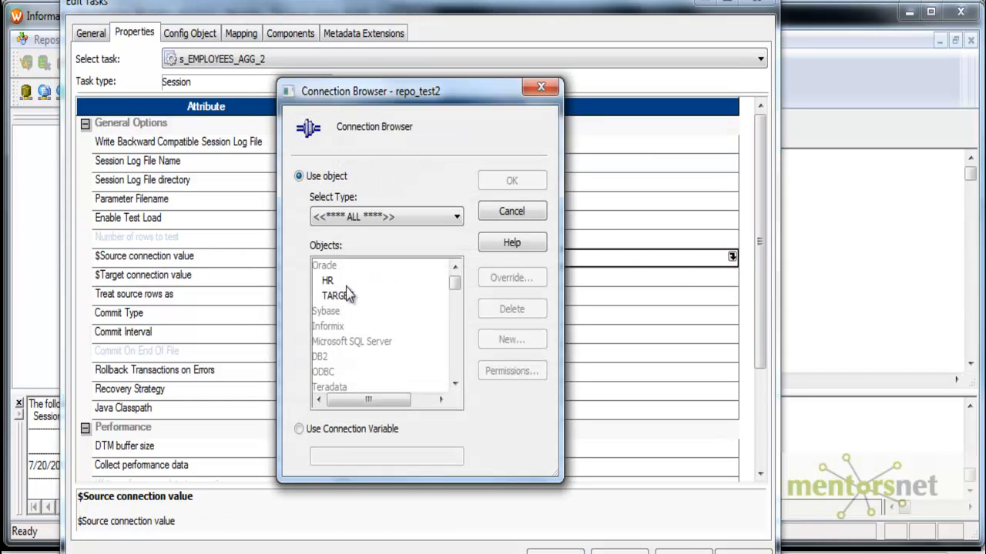
{"action": "left_click", "coordinate": [512, 210]}
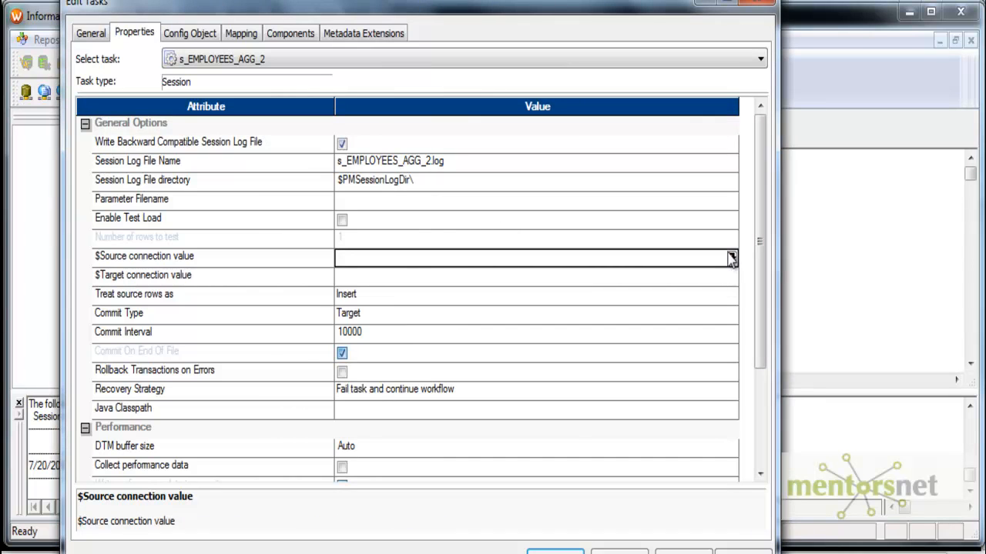
{"action": "left_click", "coordinate": [730, 256]}
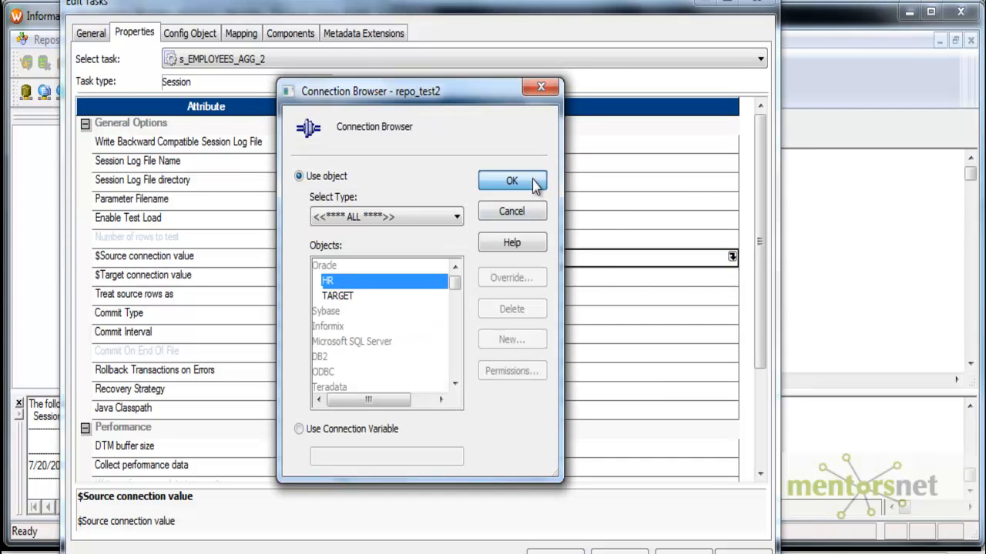
{"action": "left_click", "coordinate": [337, 296]}
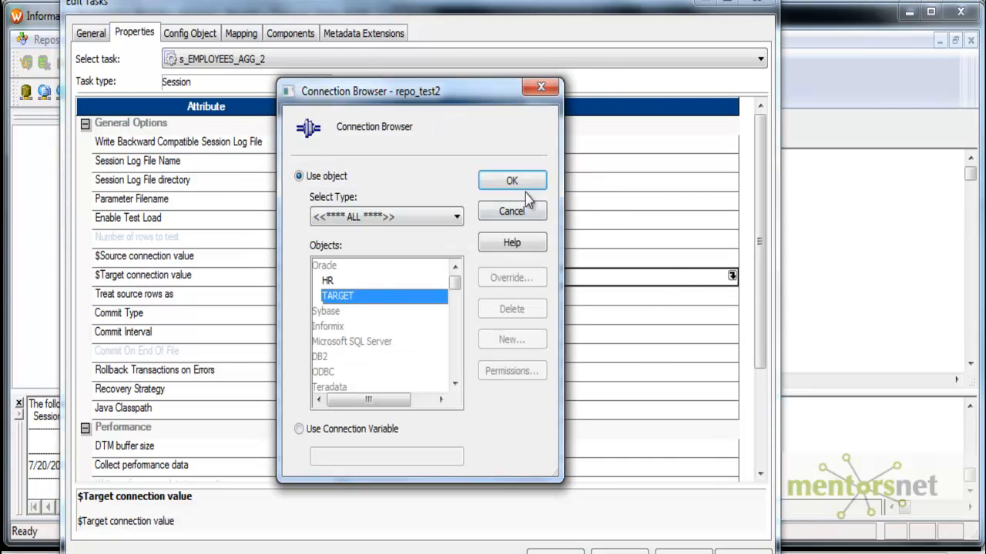
{"action": "left_click", "coordinate": [511, 181]}
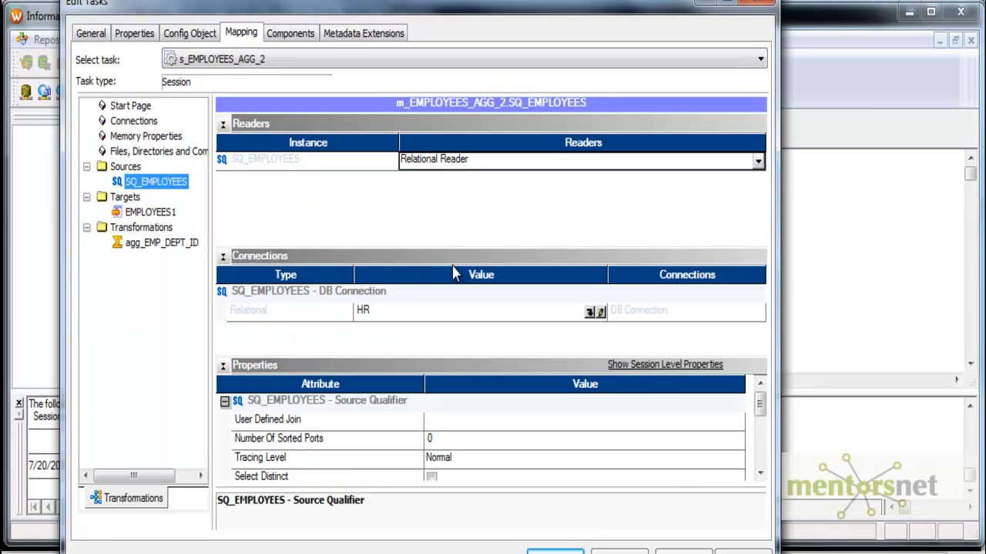
Make the SQ_EMPLOYEES source use a connection variable.
{"action": "left_click", "coordinate": [589, 312]}
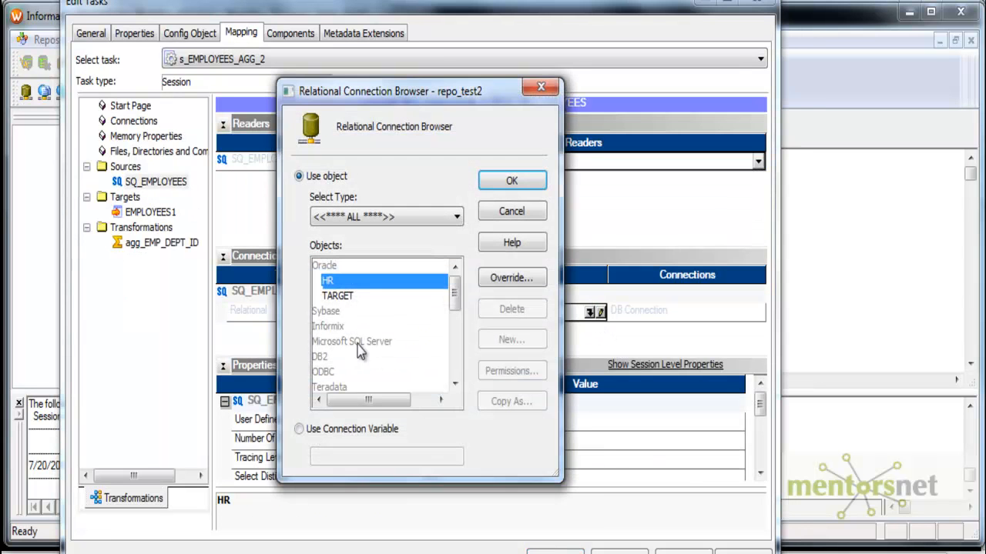
{"action": "left_click", "coordinate": [299, 429]}
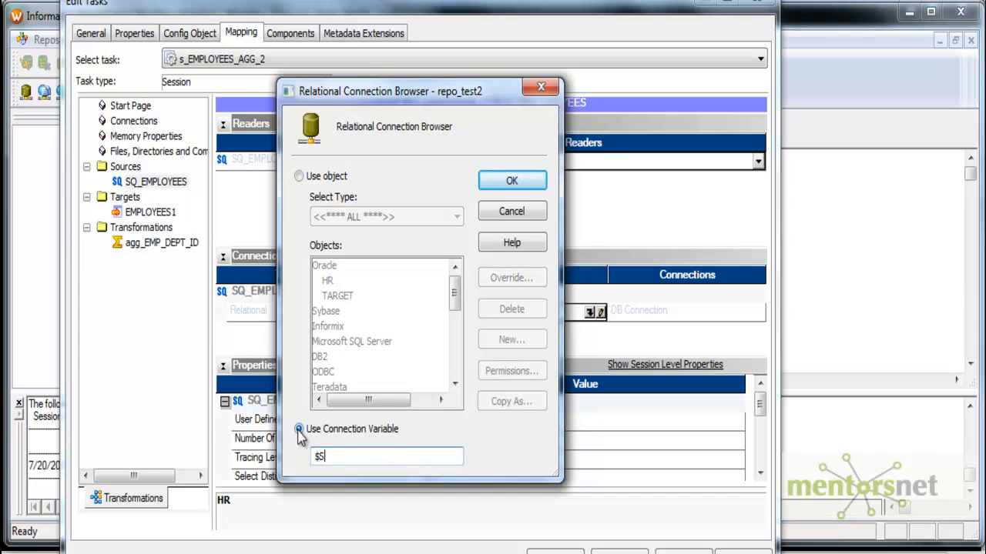
{"action": "left_click", "coordinate": [512, 180]}
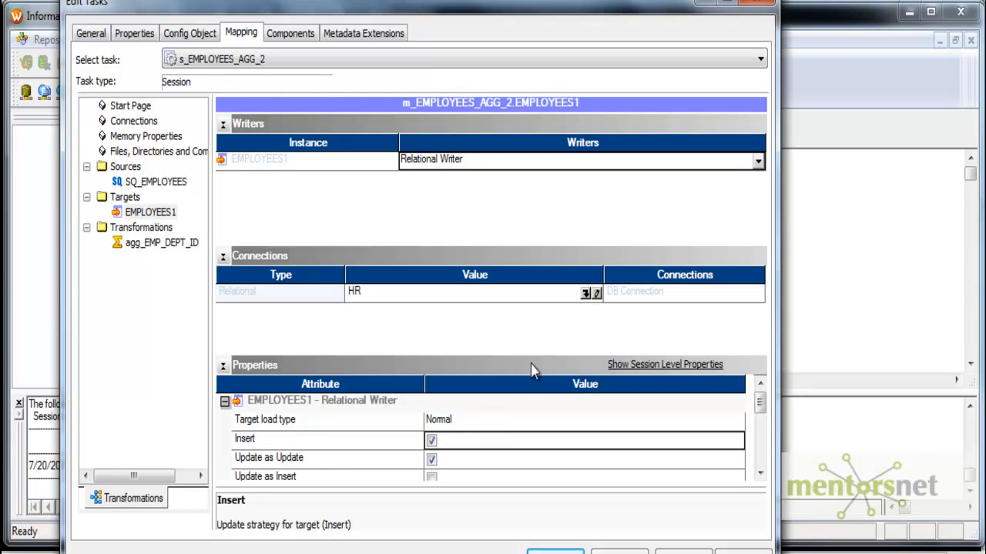
Make the EMPLOYEES1 target write through the $Target connection variable.
{"action": "left_click", "coordinate": [596, 294]}
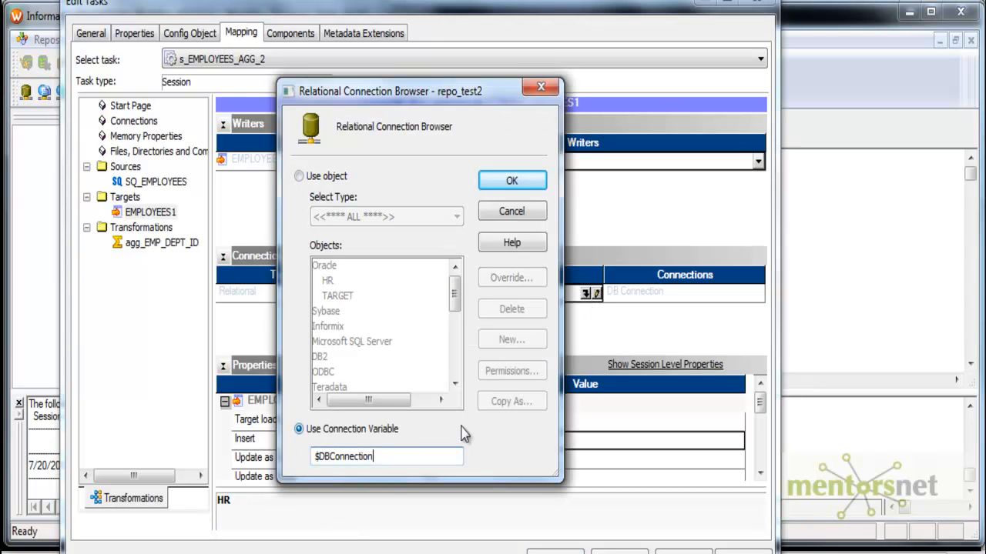
{"action": "left_click", "coordinate": [511, 180]}
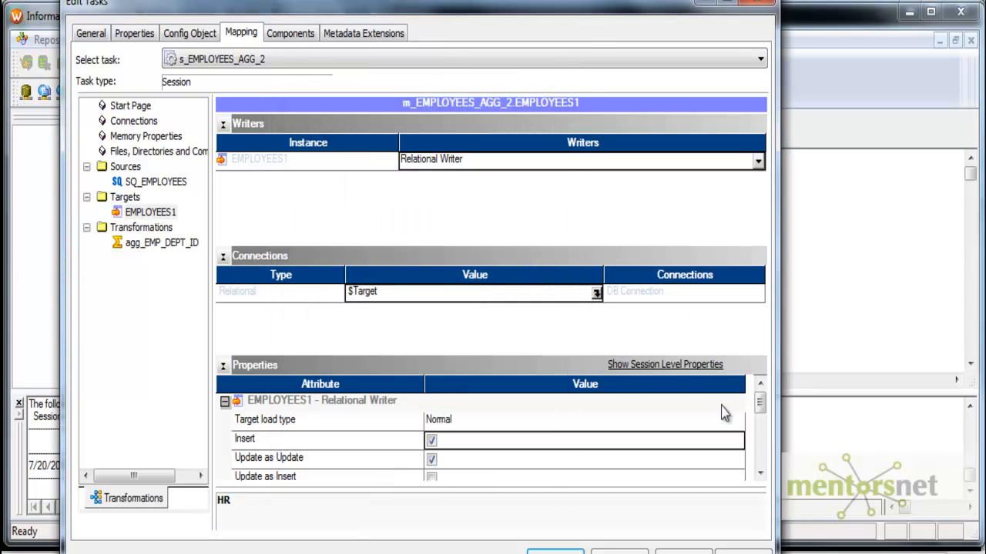
{"action": "scroll", "scroll_direction": "down", "scroll_amount": 3}
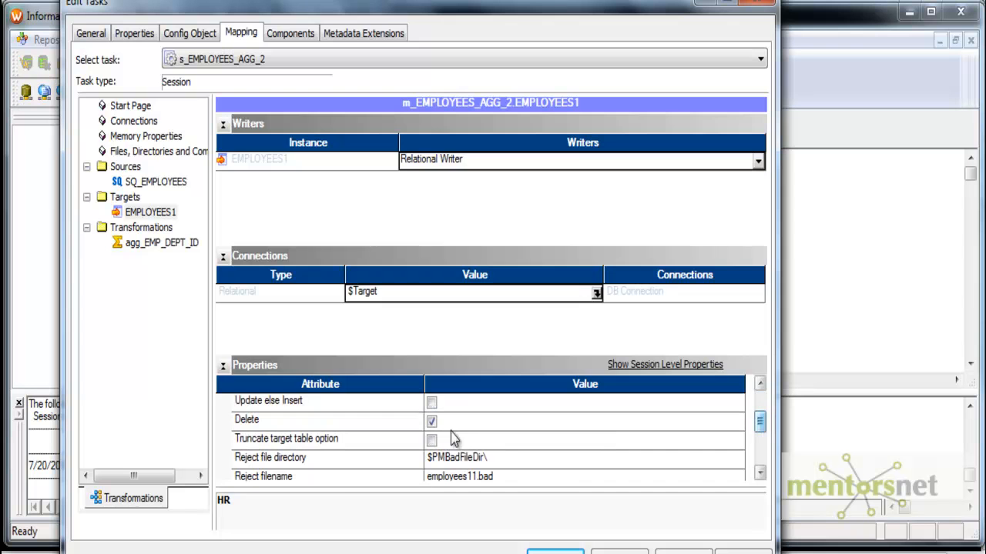
{"action": "left_click", "coordinate": [291, 33]}
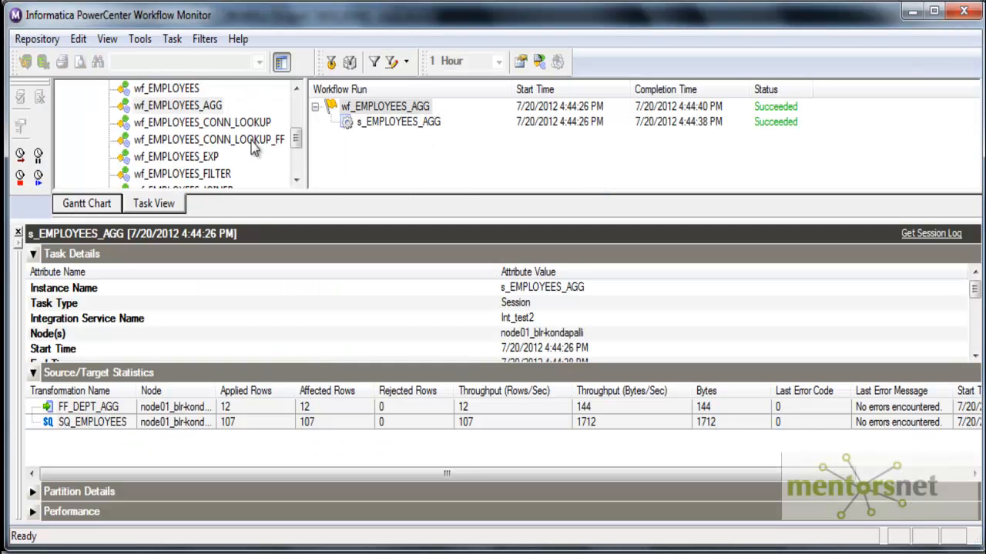
Select the s_EMPLOYEES_AGG run to view its statistics: 107 rows read, 12 loaded.
{"action": "scroll", "scroll_direction": "down", "scroll_amount": 3}
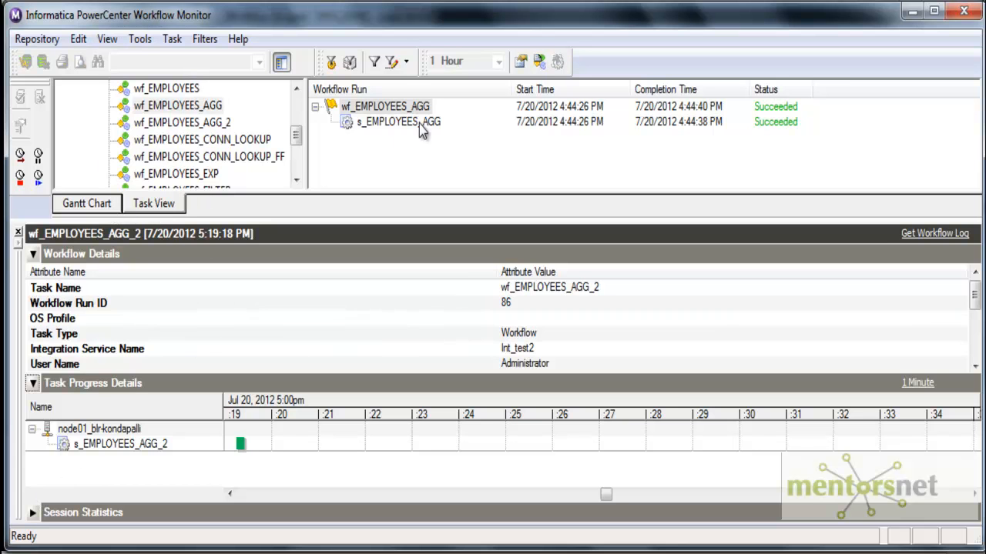
{"action": "left_click", "coordinate": [398, 121]}
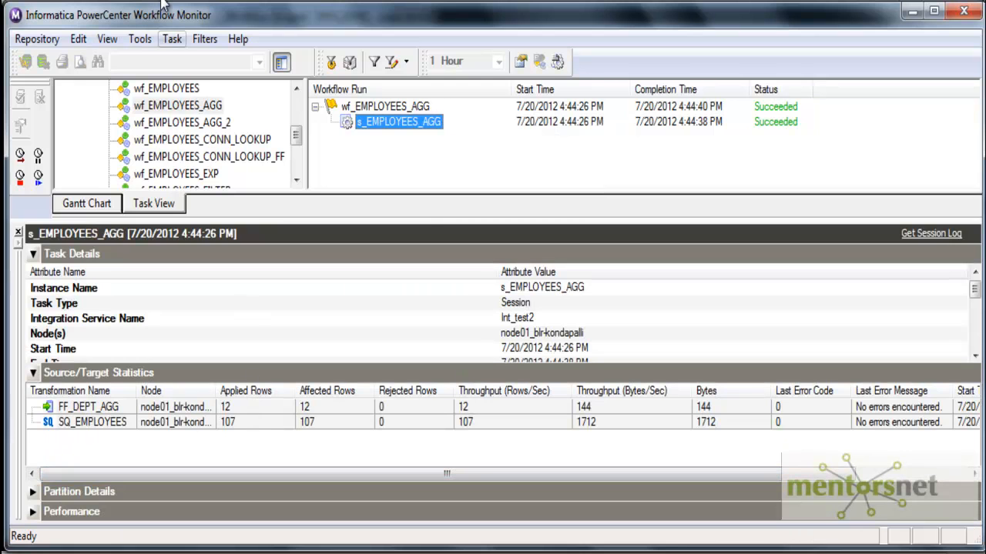
{"action": "mouse_move", "coordinate": [345, 355]}
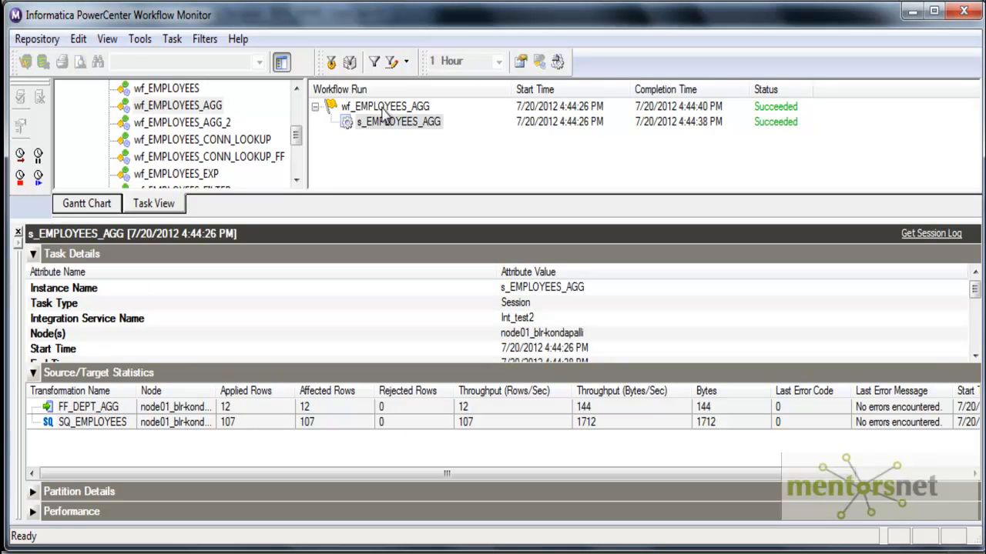
{"action": "right_click", "coordinate": [400, 121]}
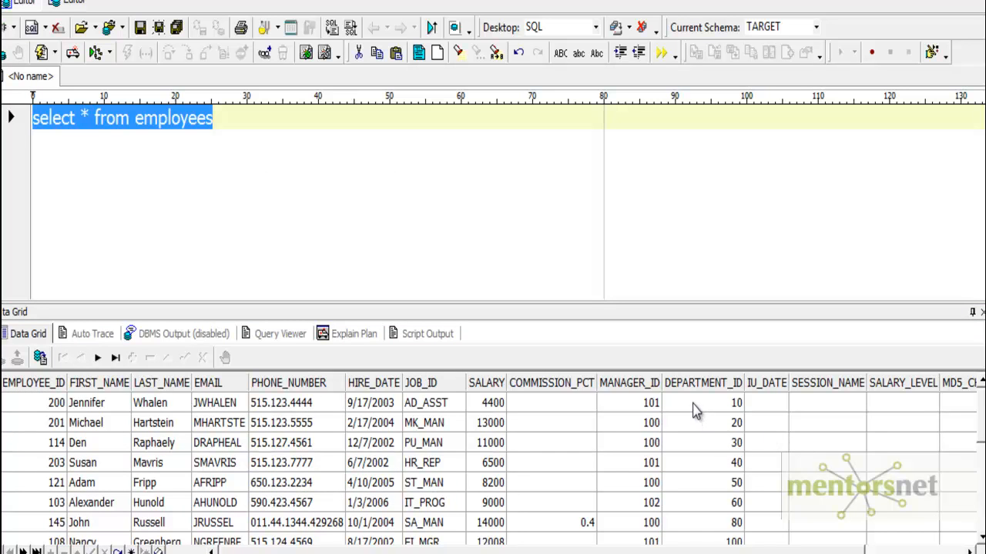
Export the Data Grid as Delimited Text to the Clipboard with column headers.
{"action": "scroll", "scroll_direction": "down", "scroll_amount": 3}
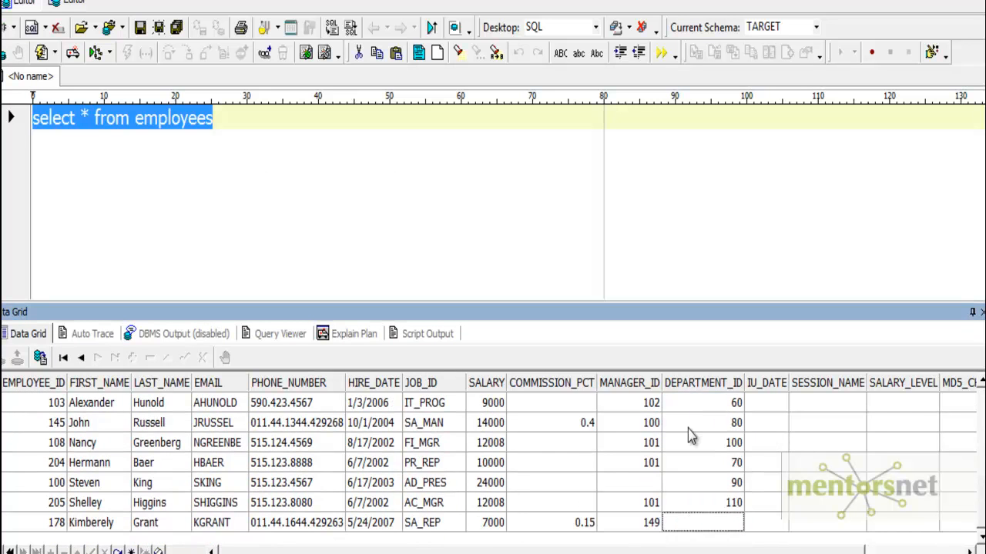
{"action": "mouse_move", "coordinate": [723, 526]}
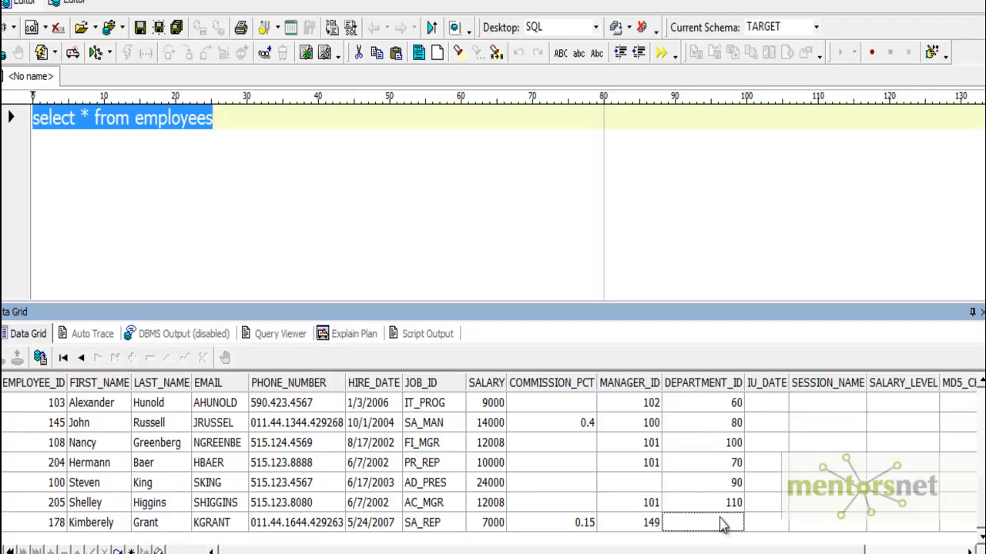
{"action": "mouse_move", "coordinate": [706, 528]}
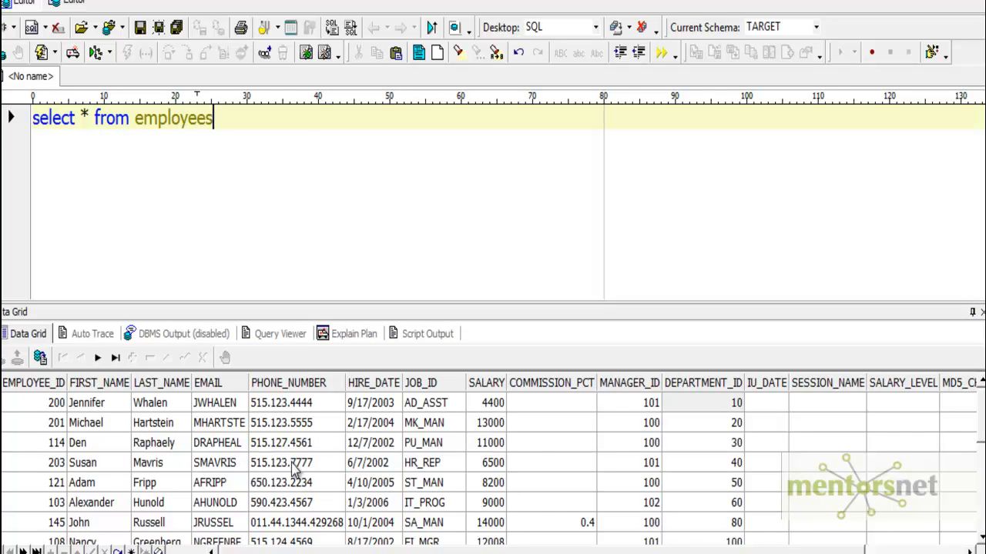
{"action": "right_click", "coordinate": [281, 462]}
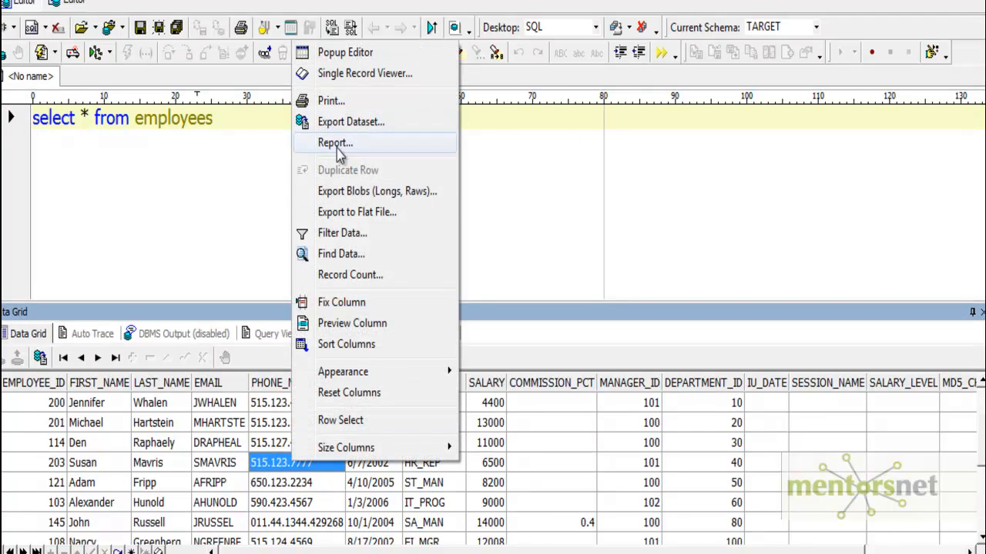
{"action": "left_click", "coordinate": [350, 121]}
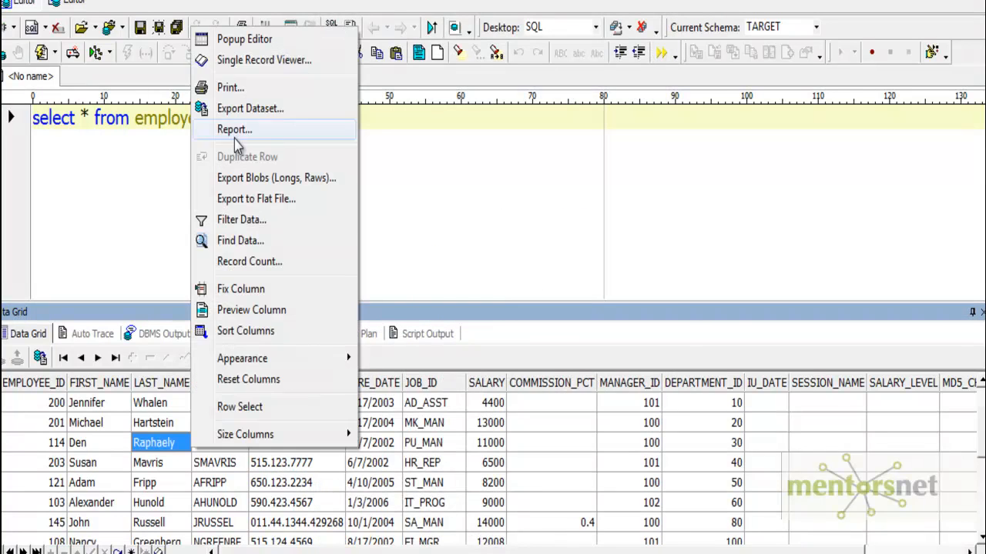
{"action": "left_click", "coordinate": [249, 107]}
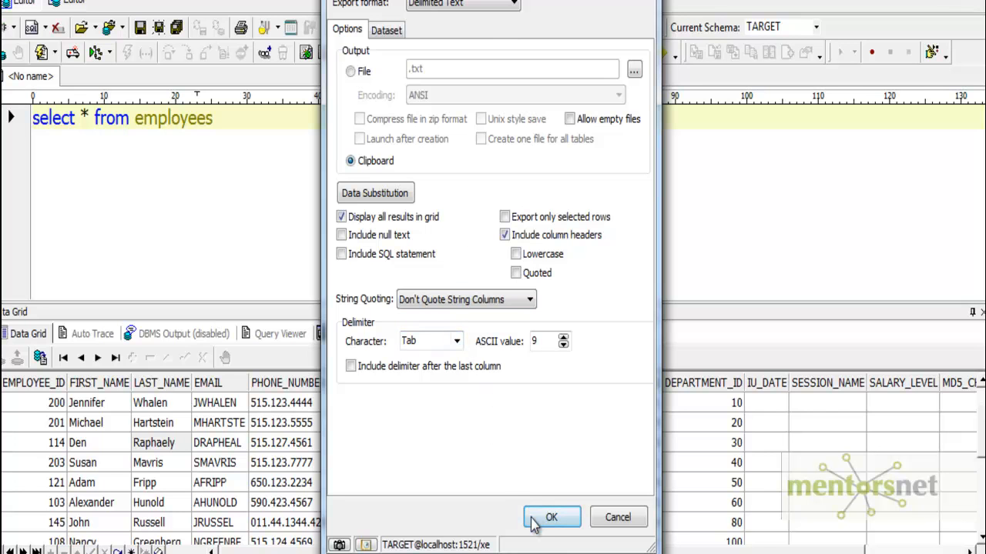
{"action": "left_click", "coordinate": [551, 517]}
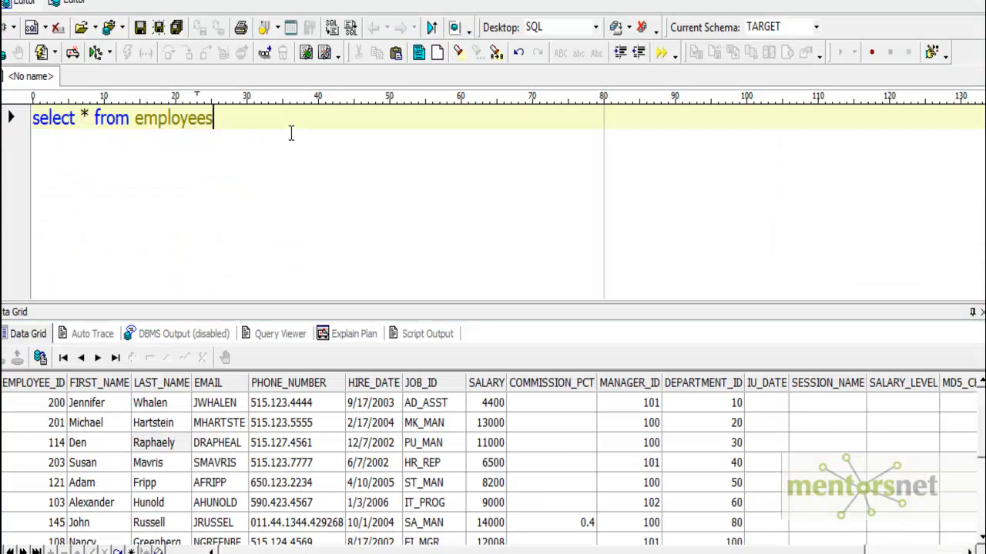
Run 'select * from hr.employees order by department_id, salary' and inspect department 30's 11000 salary.
{"action": "type", "text": "select * from hr.employees o"}
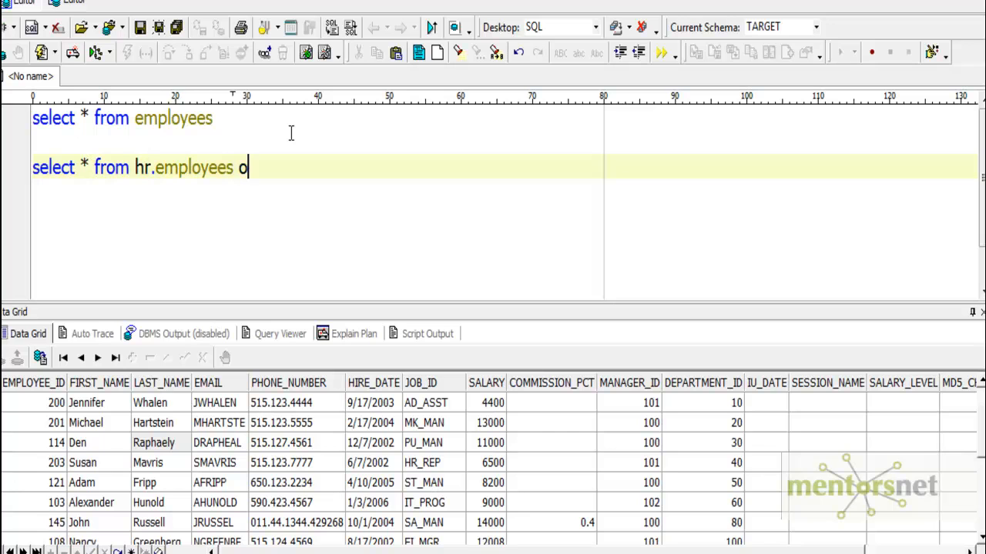
{"action": "type", "text": "rder by e"}
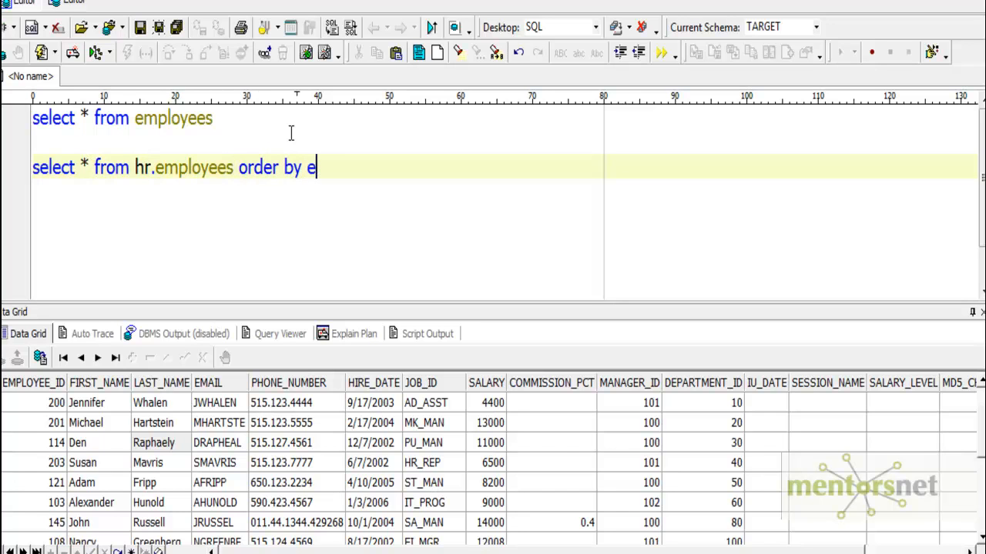
{"action": "type", "text": "dp"}
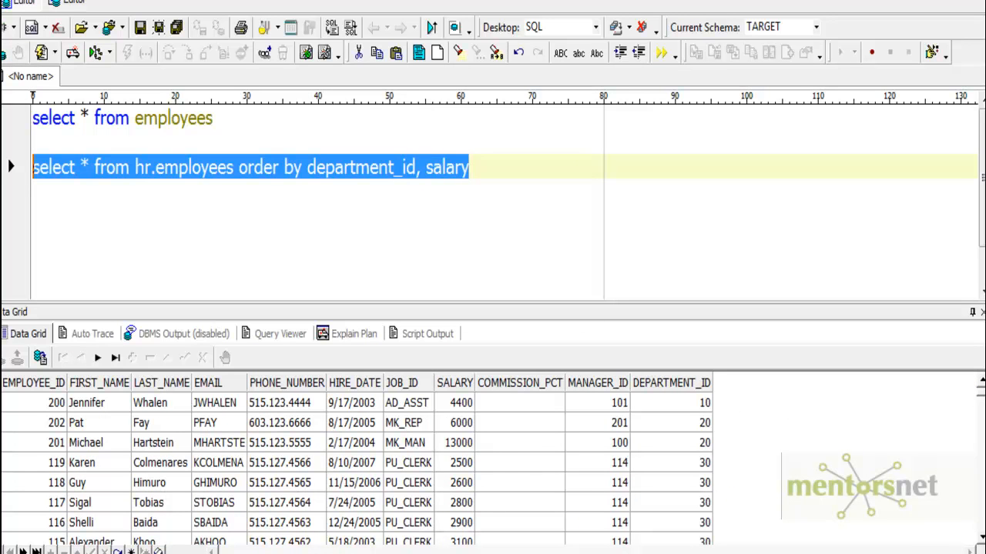
{"action": "mouse_move", "coordinate": [125, 445]}
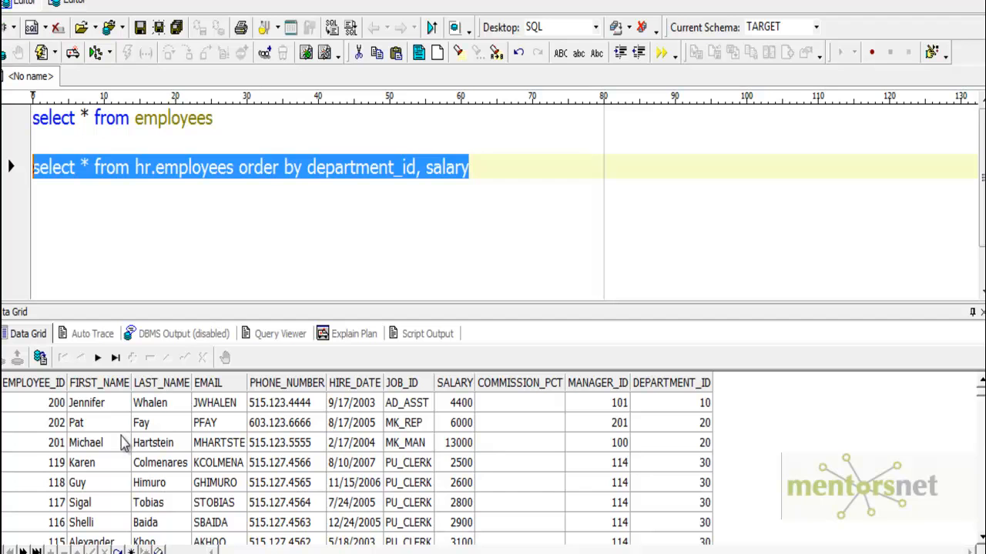
{"action": "mouse_move", "coordinate": [125, 445]}
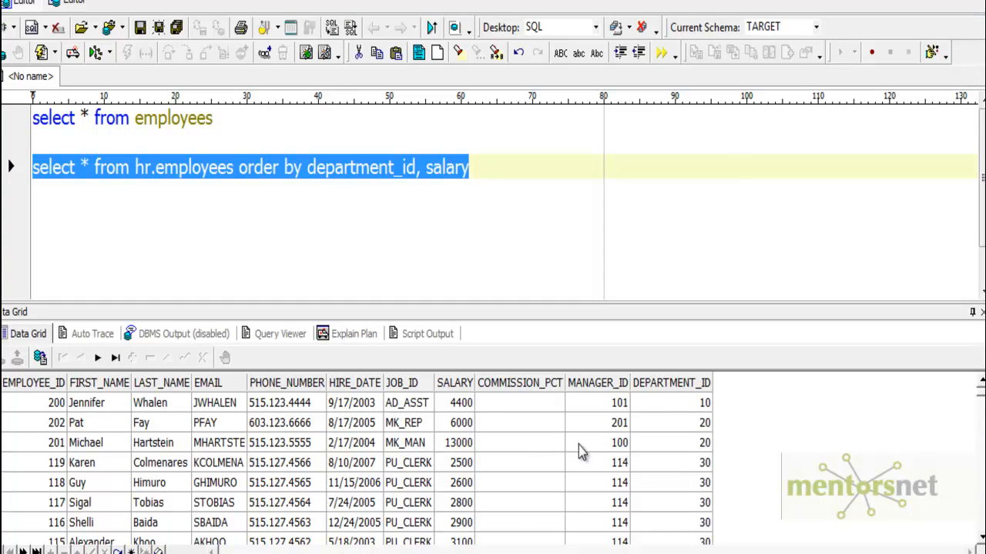
{"action": "left_click", "coordinate": [454, 442]}
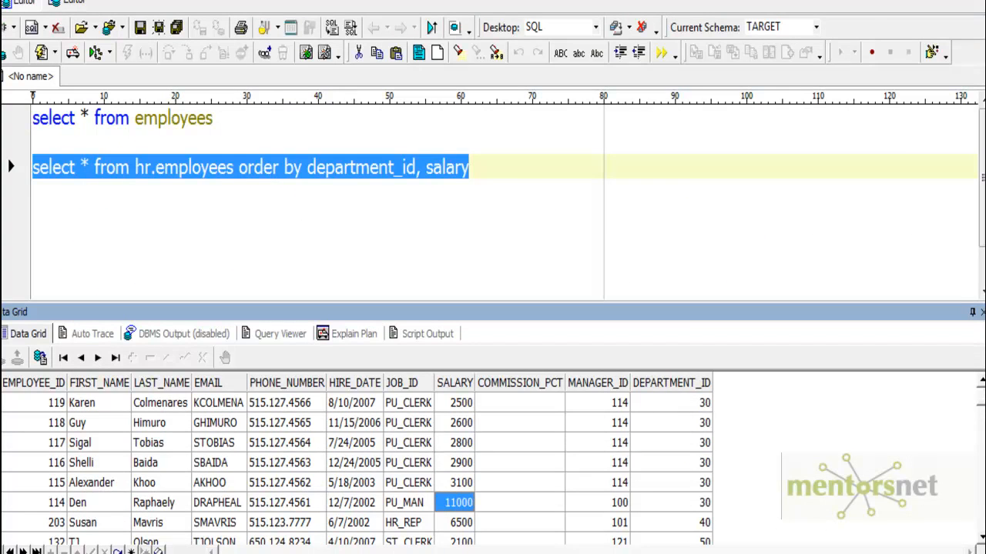
{"action": "mouse_move", "coordinate": [532, 401]}
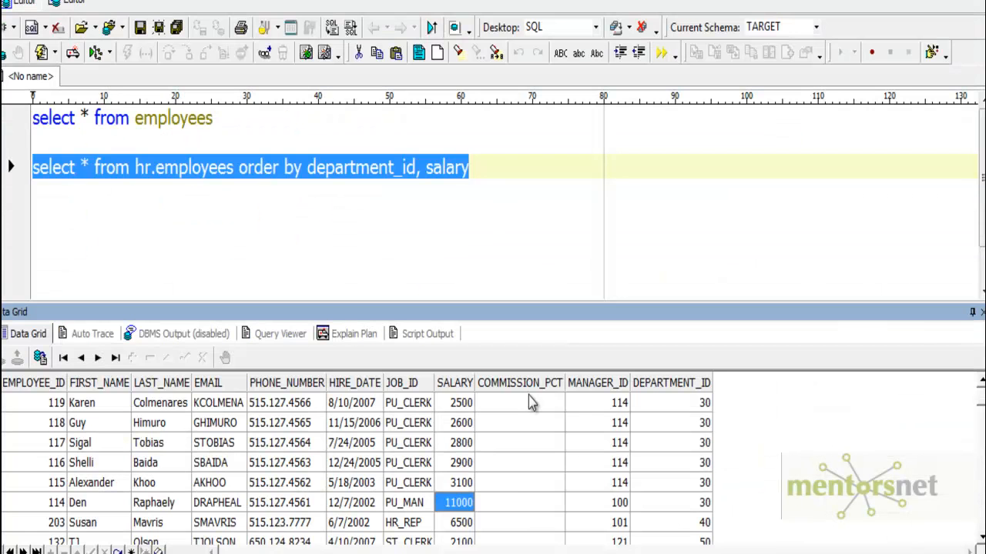
{"action": "left_click", "coordinate": [620, 502]}
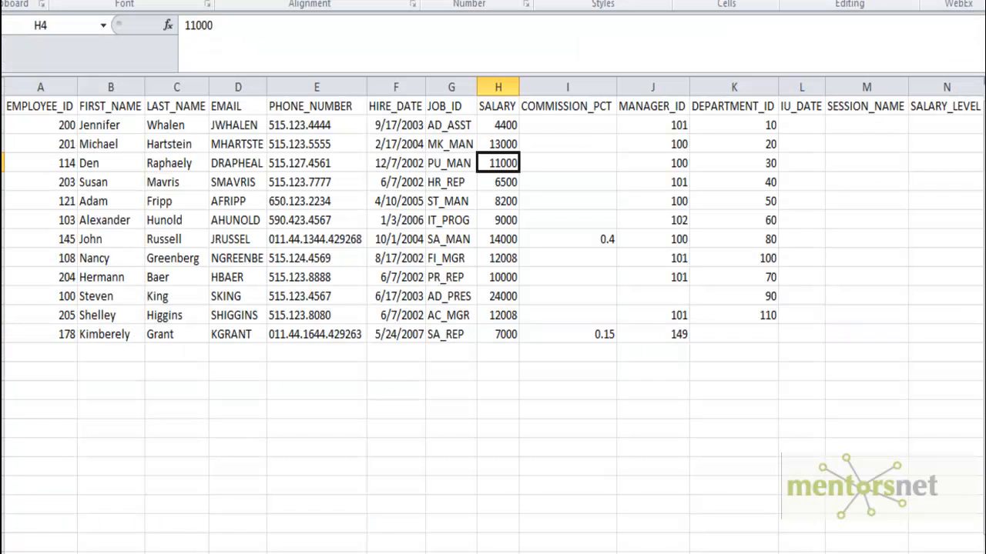
{"action": "left_click", "coordinate": [451, 182]}
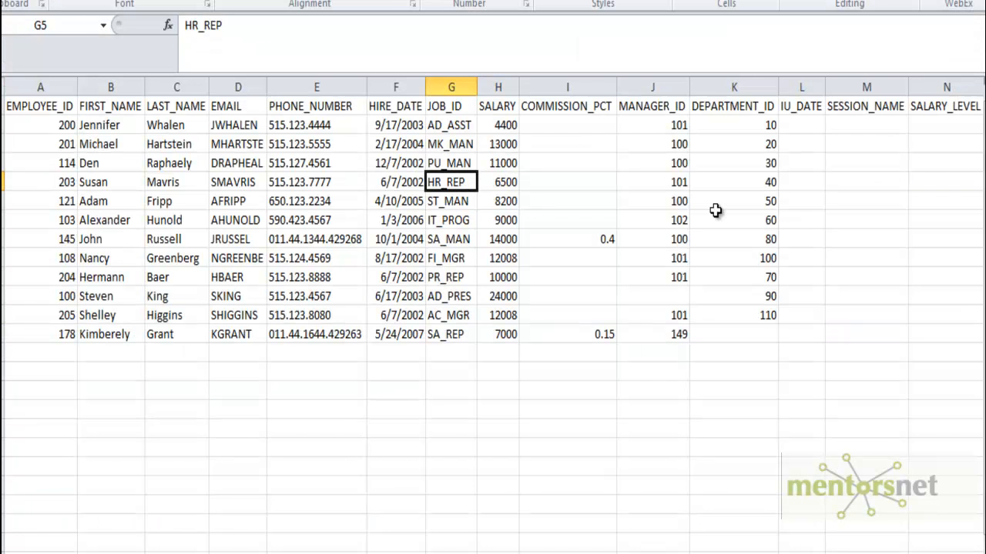
{"action": "mouse_move", "coordinate": [714, 211]}
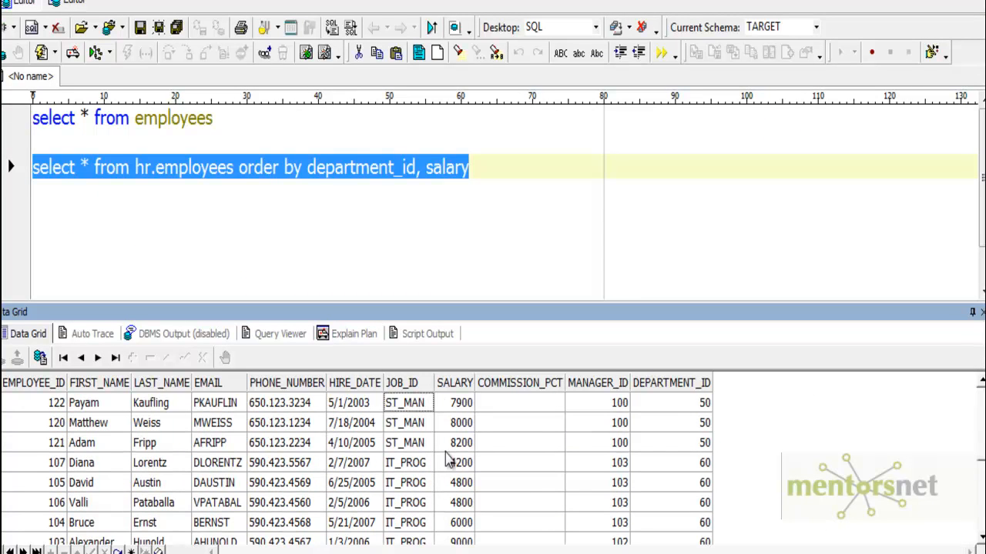
{"action": "mouse_move", "coordinate": [202, 483]}
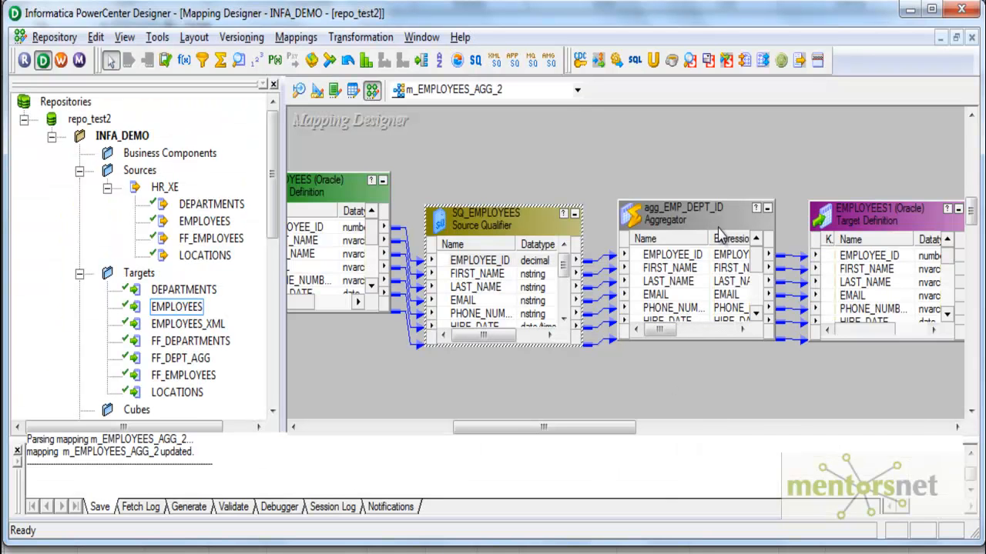
{"action": "mouse_move", "coordinate": [712, 219]}
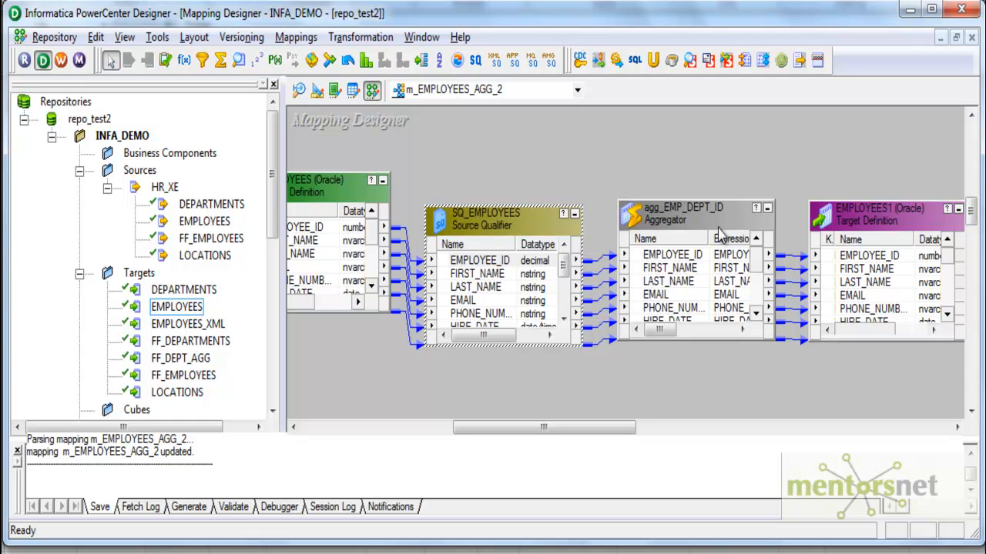
Open Edit Transformations for agg_EMP_DEPT_ID, with sorted input unchecked.
{"action": "double_click", "coordinate": [682, 219]}
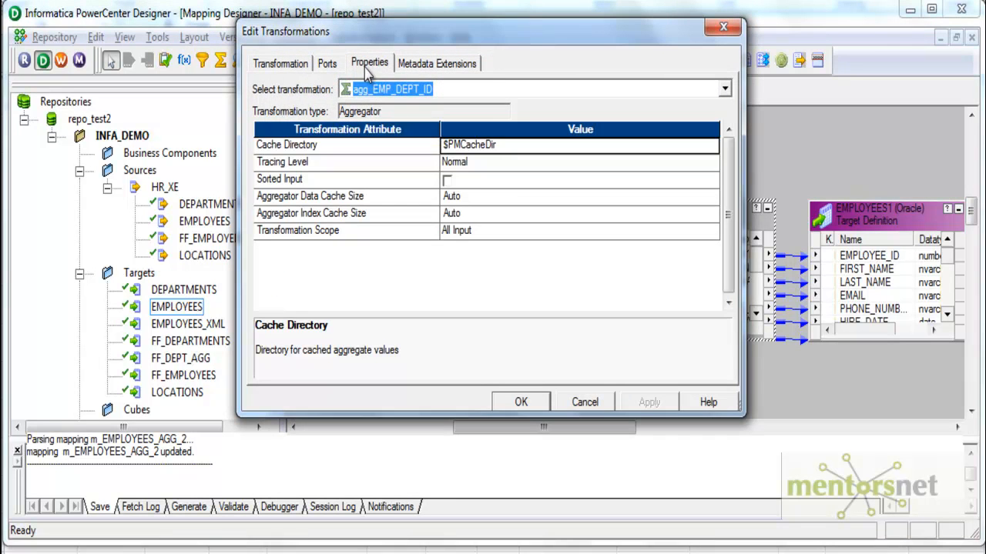
Add port o_SALARY after SALARY, output-only, with expression SUM(SALARY).
{"action": "left_click", "coordinate": [327, 63]}
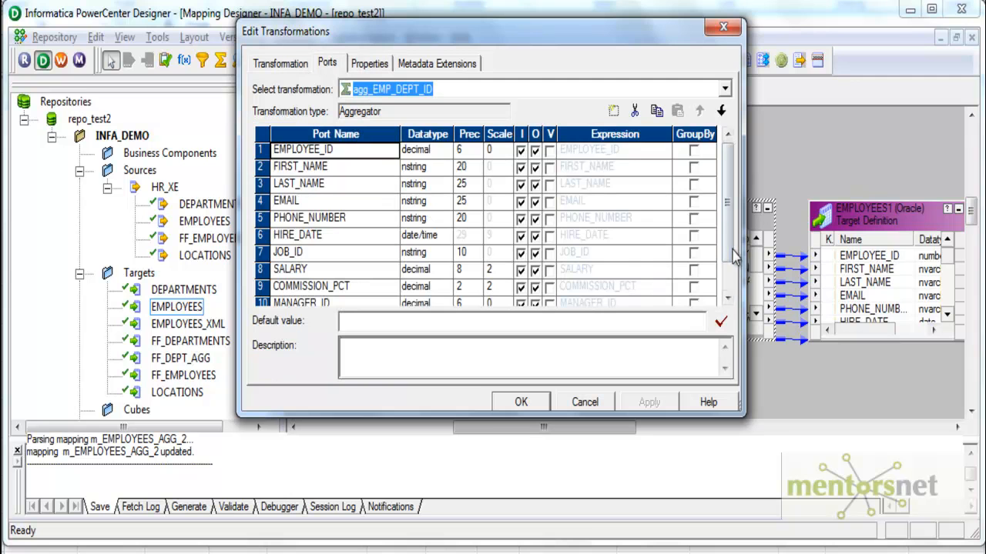
{"action": "scroll", "scroll_direction": "down", "scroll_amount": 3}
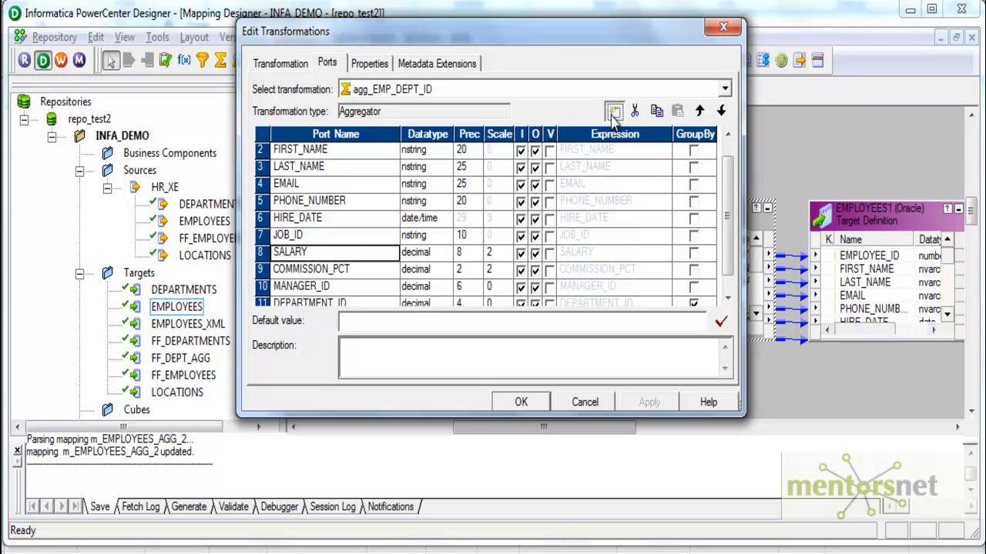
{"action": "left_click", "coordinate": [614, 111]}
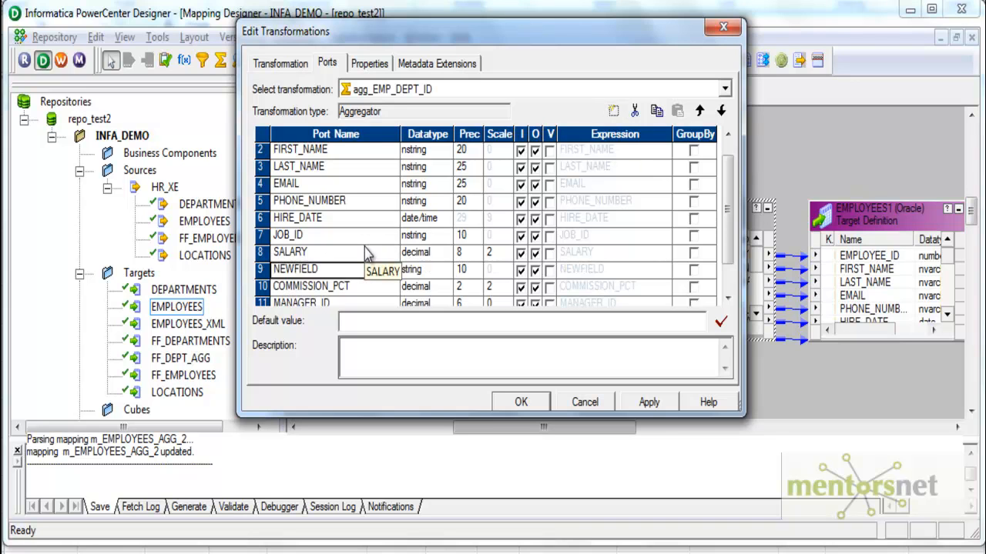
{"action": "type", "text": "o_SALARY"}
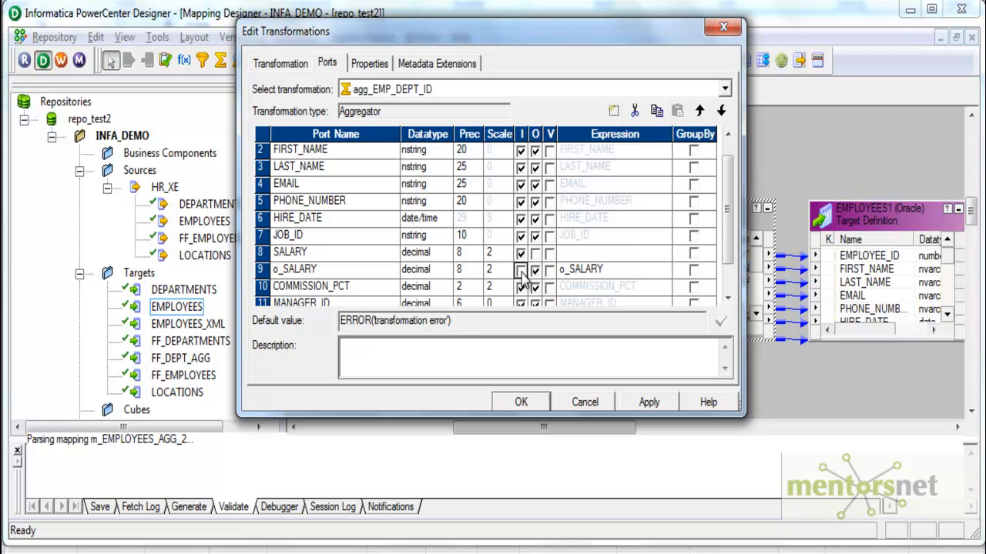
{"action": "left_click", "coordinate": [664, 269]}
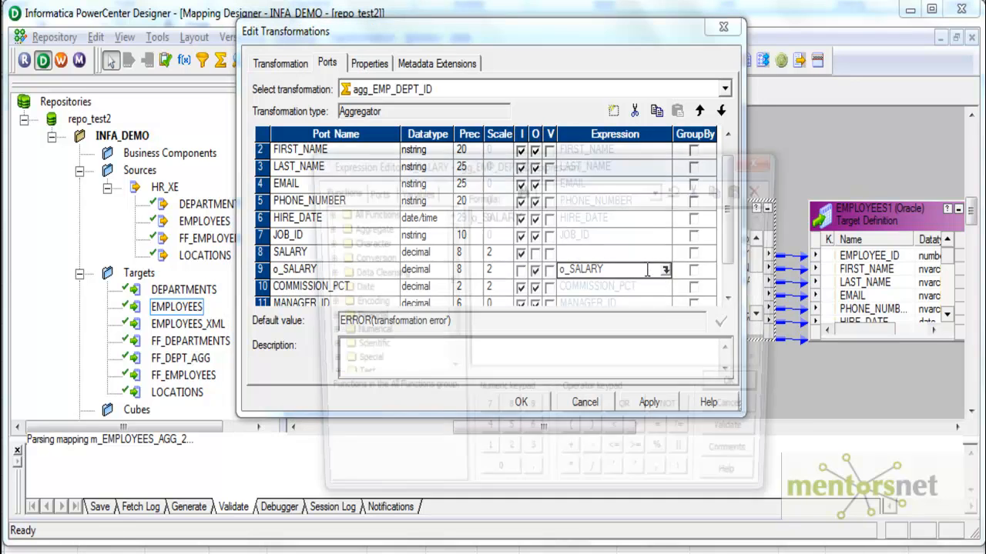
{"action": "left_click", "coordinate": [664, 269]}
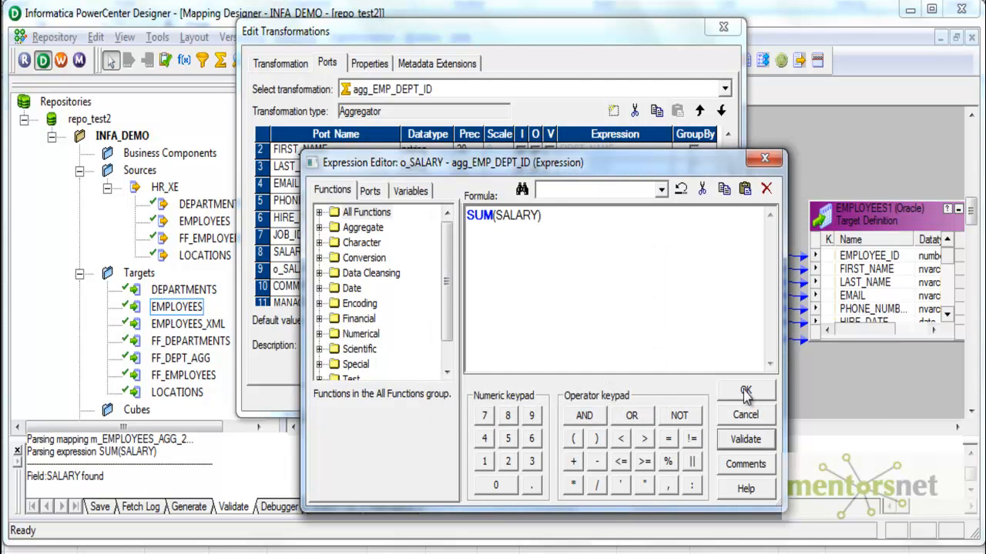
{"action": "left_click", "coordinate": [746, 391]}
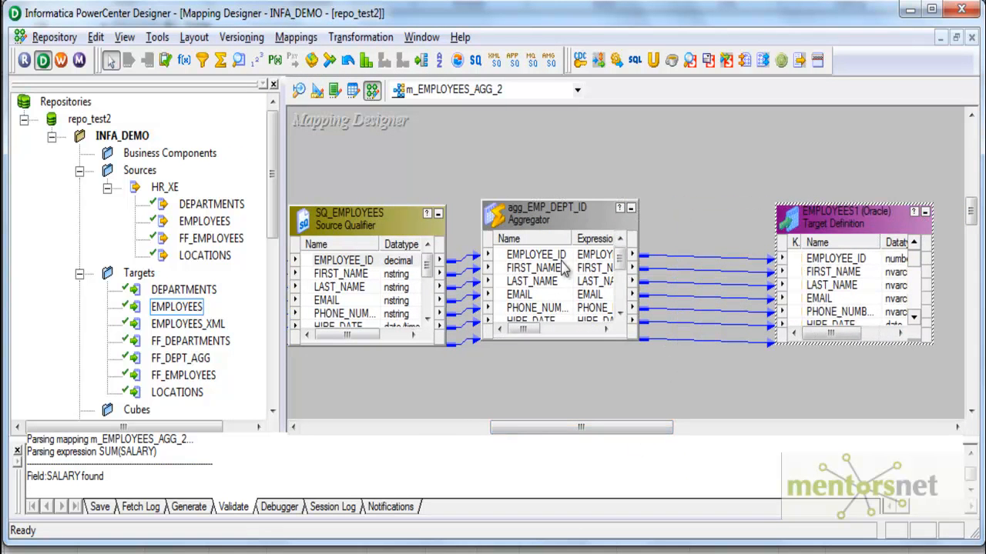
{"action": "mouse_move", "coordinate": [558, 299]}
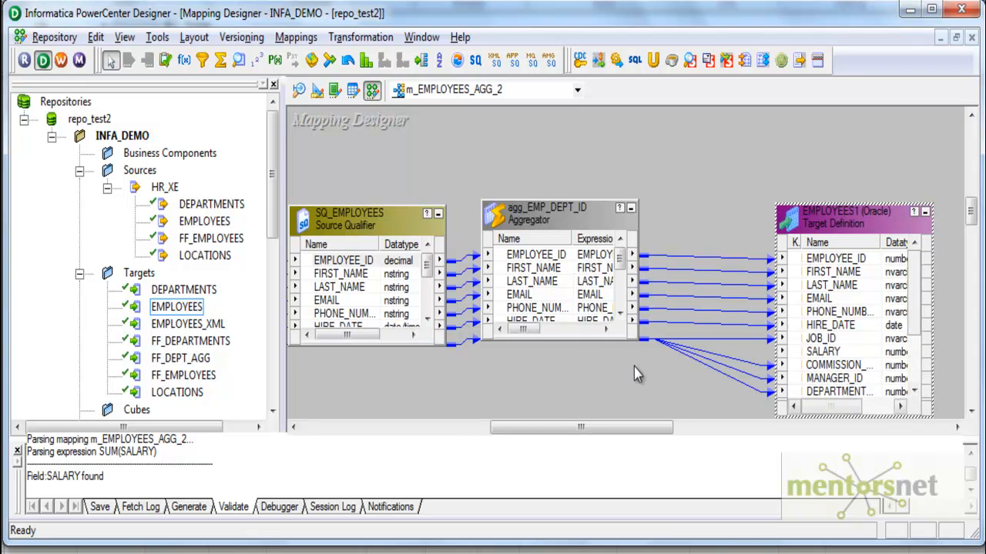
Check o_SALARY = SUM(SALARY) is linked to target SALARY and switch to Workflow Manager.
{"action": "scroll", "scroll_direction": "down", "scroll_amount": 3}
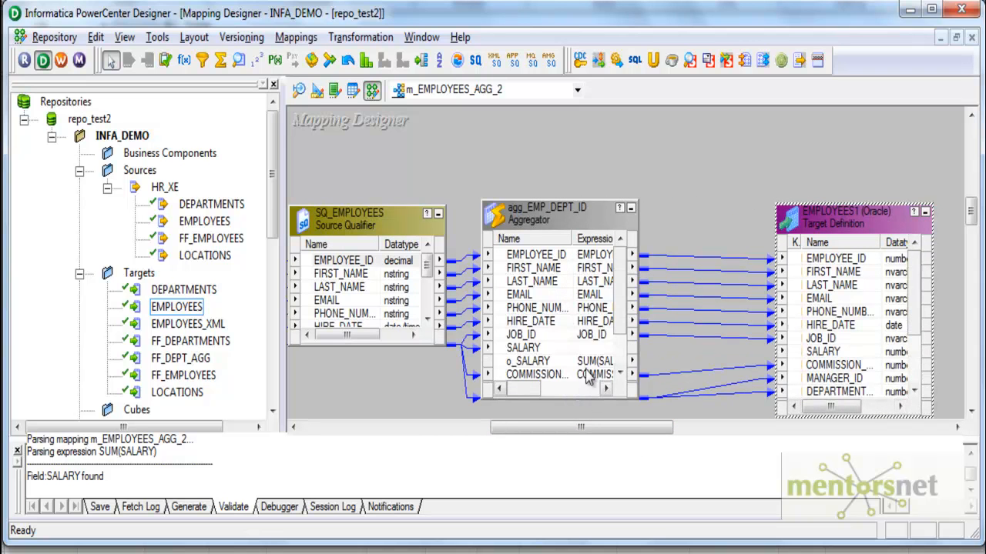
{"action": "left_click", "coordinate": [528, 361]}
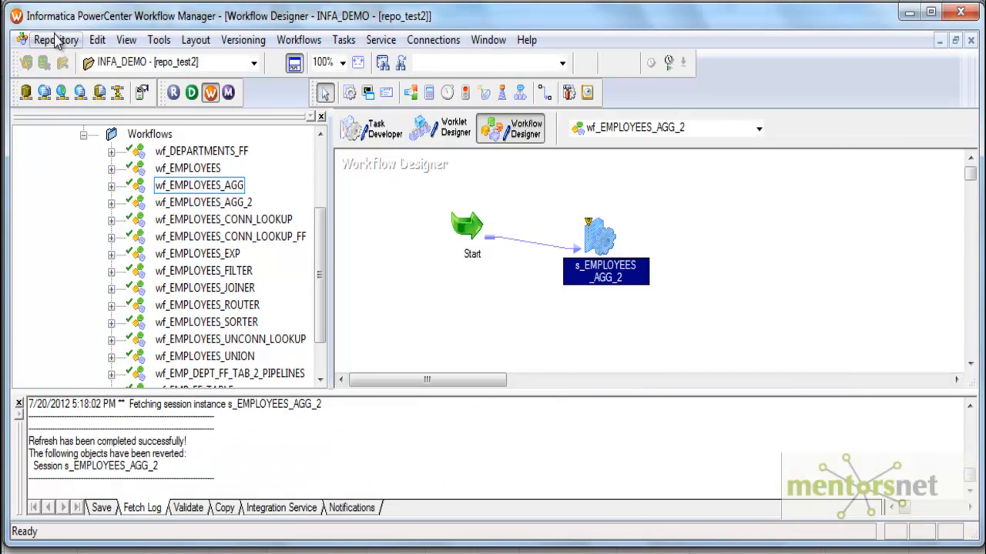
Start the s_EMPLOYEES_AGG_2 task and view its run properties in Workflow Monitor.
{"action": "right_click", "coordinate": [605, 235]}
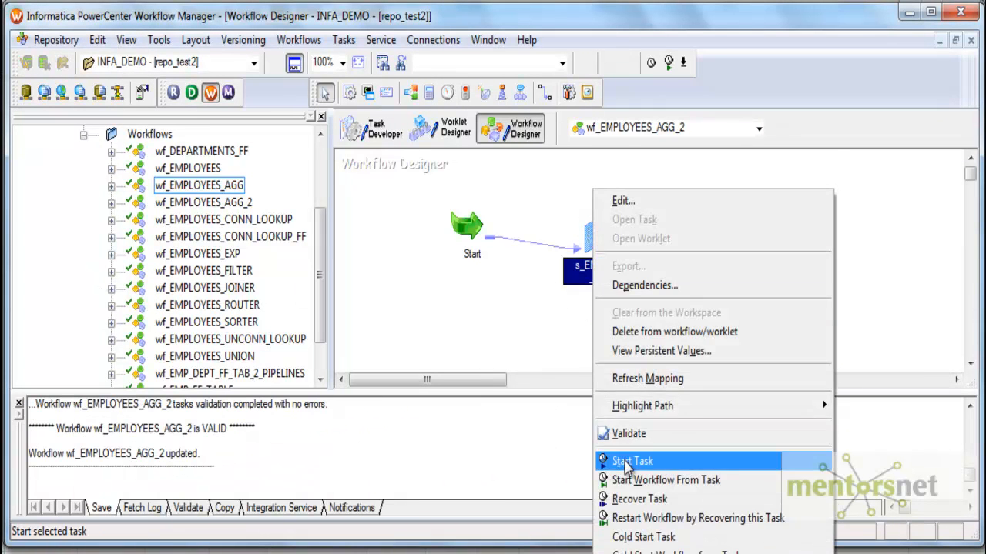
{"action": "left_click", "coordinate": [632, 461]}
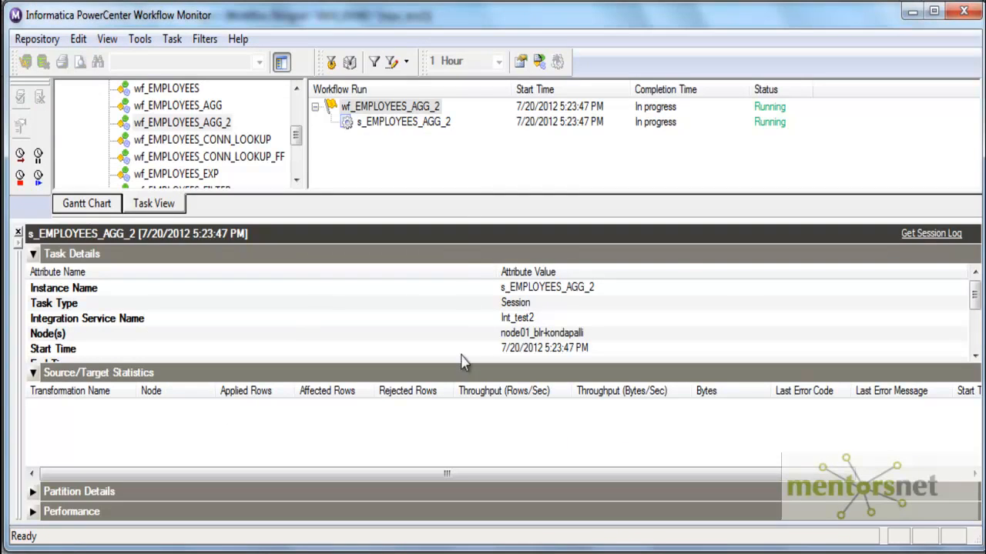
{"action": "right_click", "coordinate": [404, 121]}
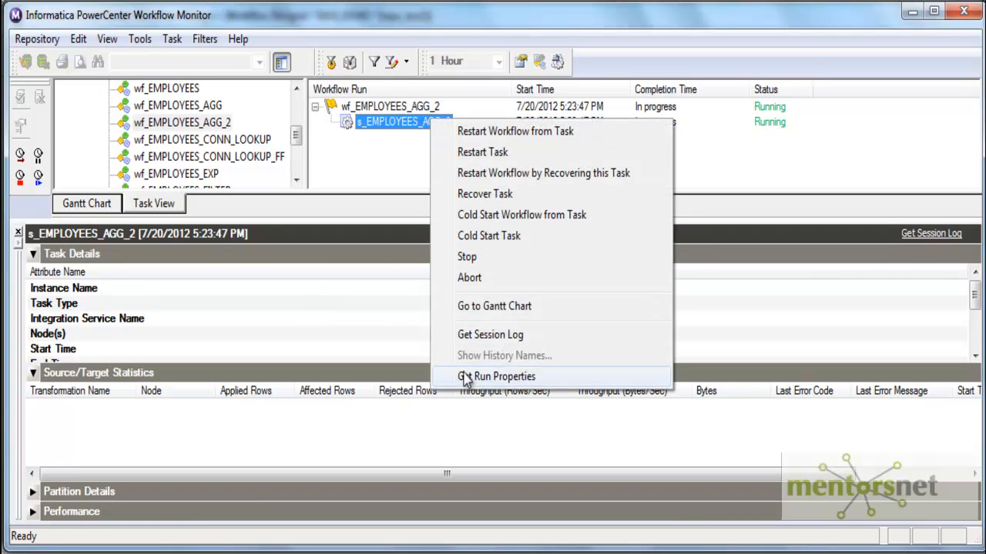
{"action": "left_click", "coordinate": [496, 376]}
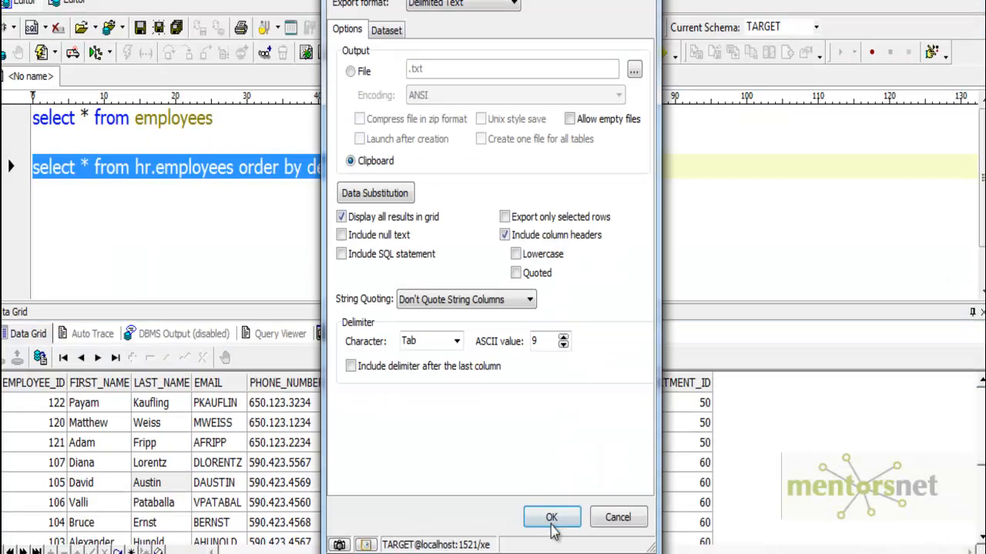
Confirm the clipboard export, then check De Haan's job value among the Excel rows.
{"action": "left_click", "coordinate": [552, 516]}
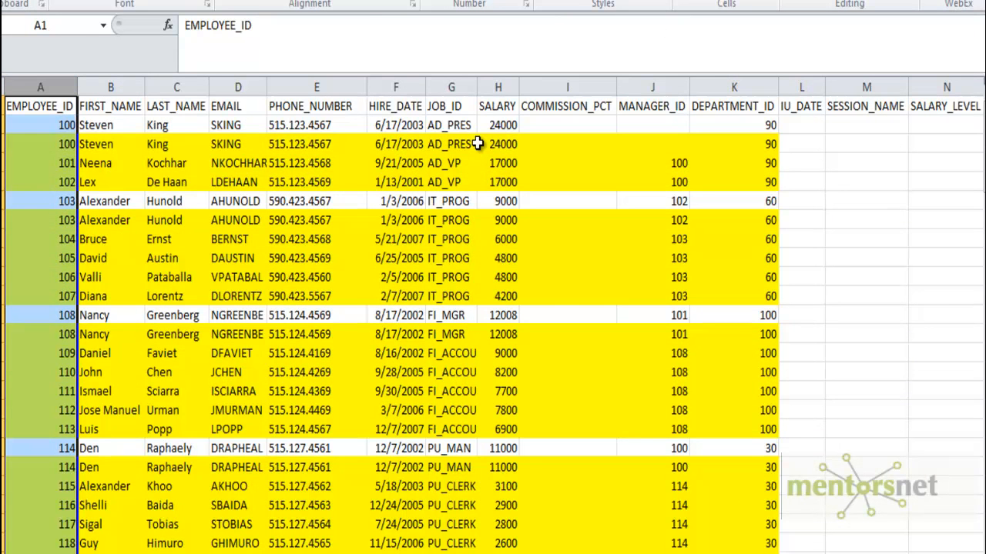
{"action": "left_click", "coordinate": [451, 181]}
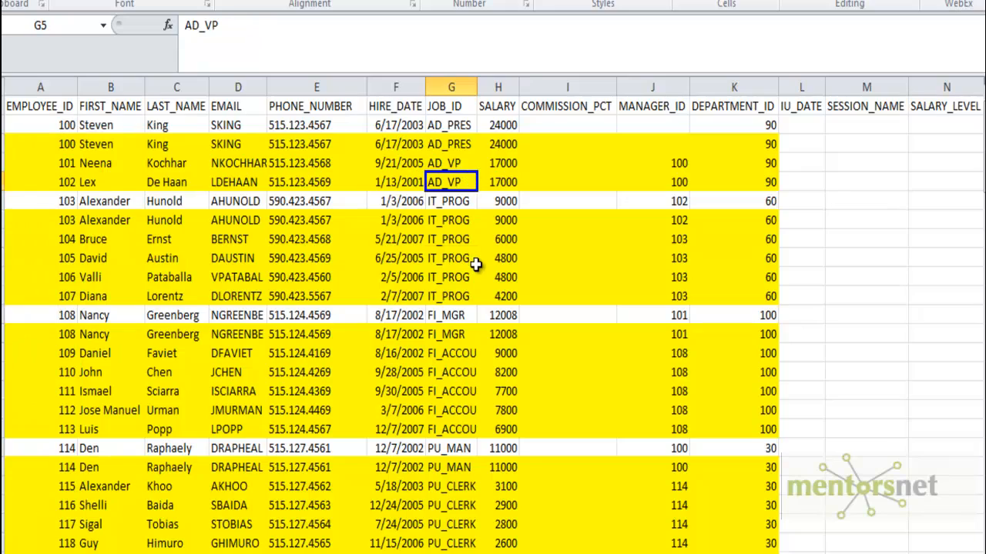
{"action": "scroll", "scroll_direction": "down", "scroll_amount": 3}
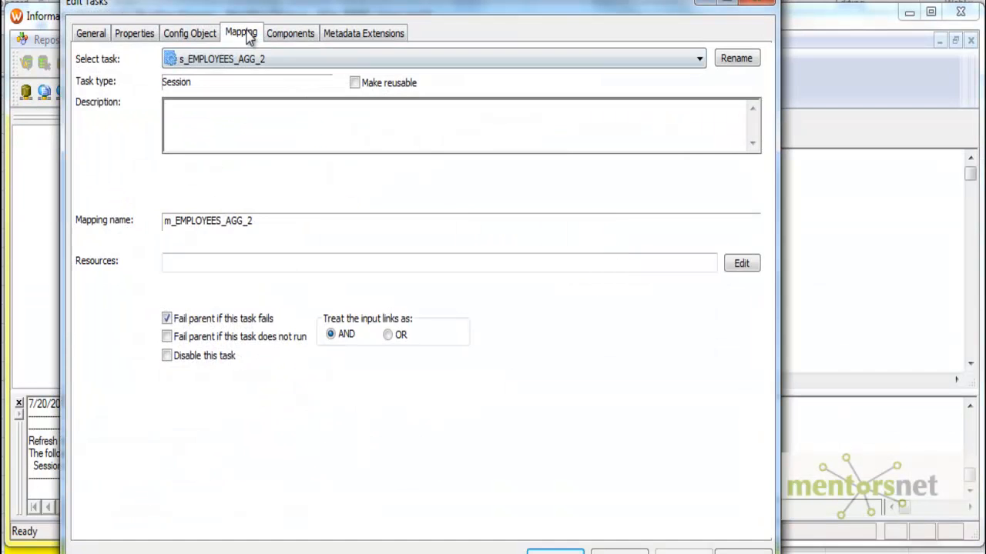
View the session's Mapping tab, then export the rerun's target grid to the clipboard.
{"action": "left_click", "coordinate": [241, 33]}
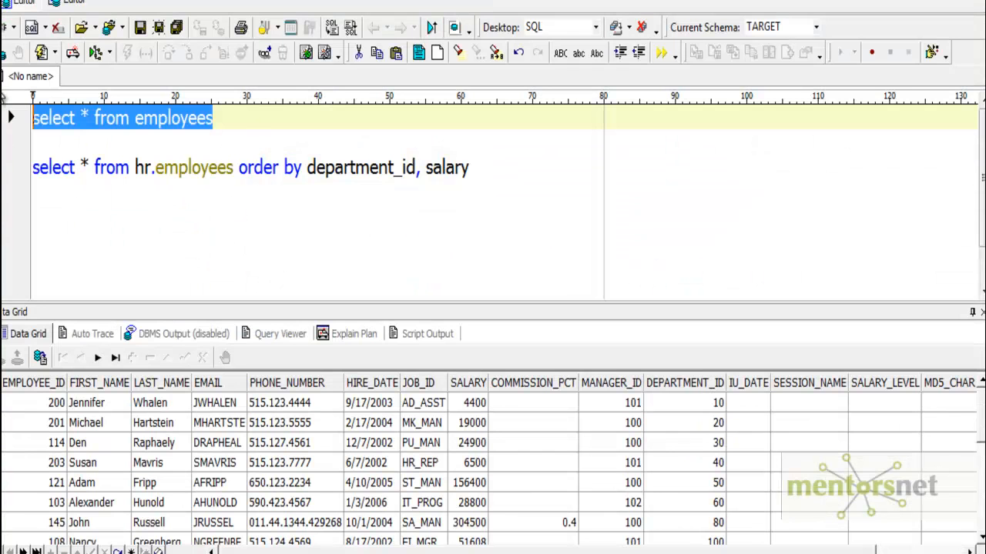
{"action": "mouse_move", "coordinate": [393, 485]}
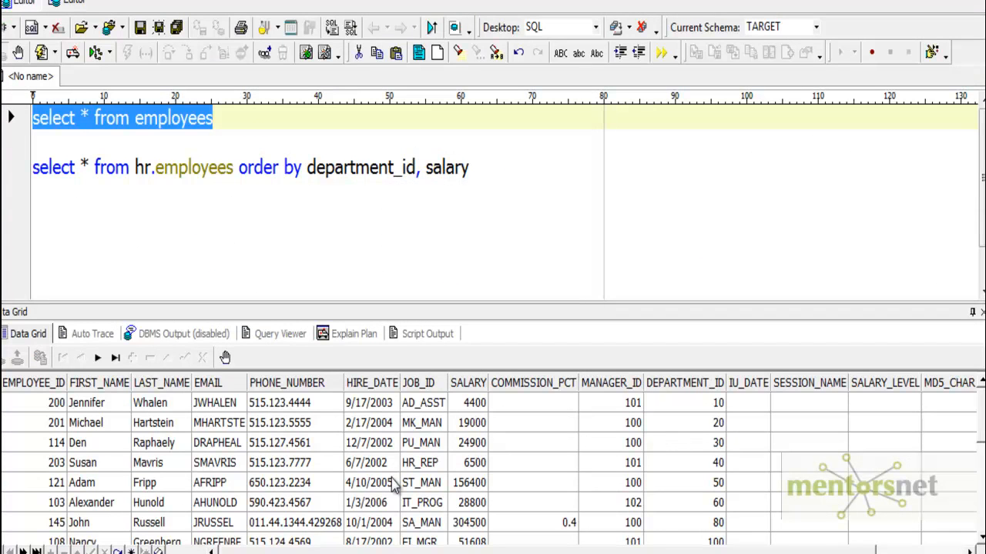
{"action": "right_click", "coordinate": [372, 483]}
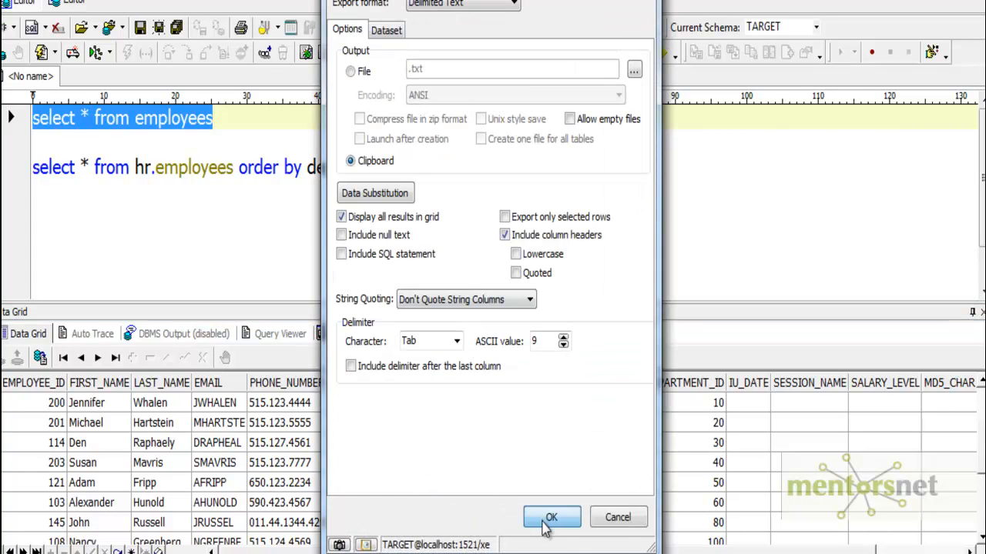
{"action": "left_click", "coordinate": [551, 516]}
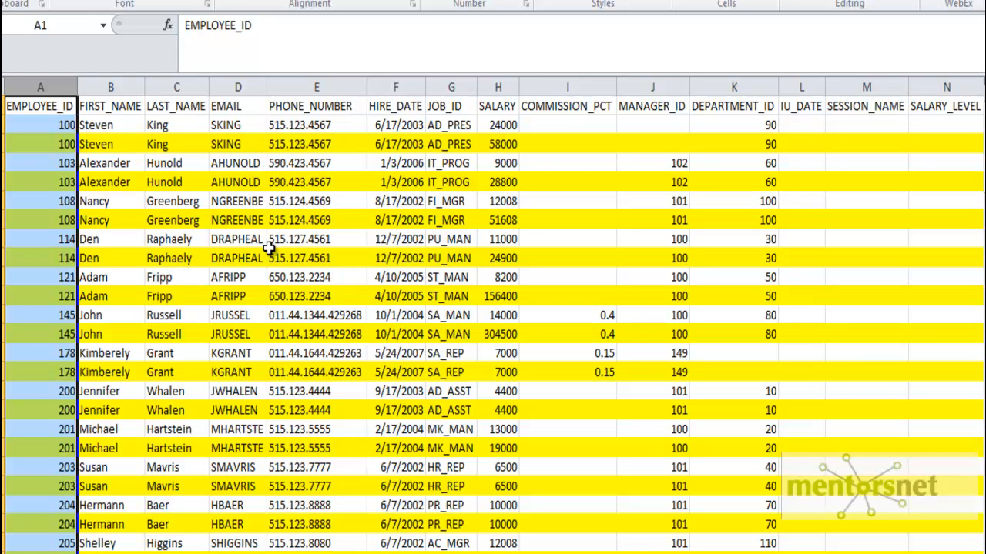
{"action": "mouse_move", "coordinate": [422, 143]}
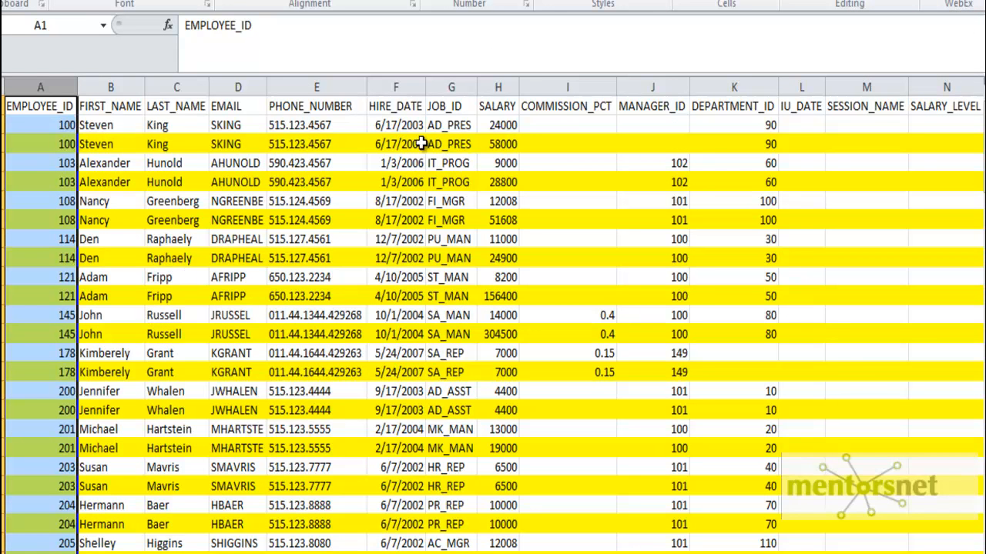
{"action": "mouse_move", "coordinate": [497, 124]}
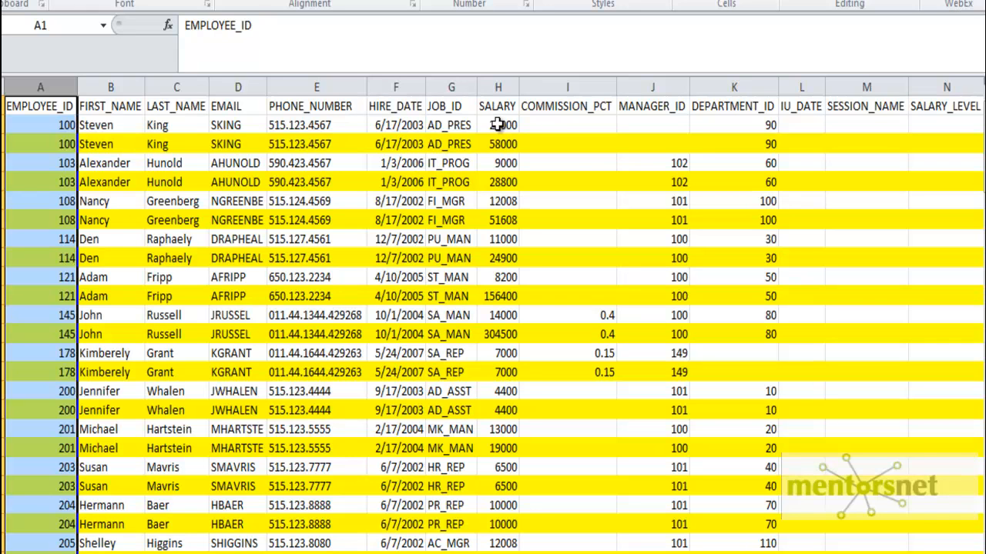
{"action": "left_click", "coordinate": [497, 124]}
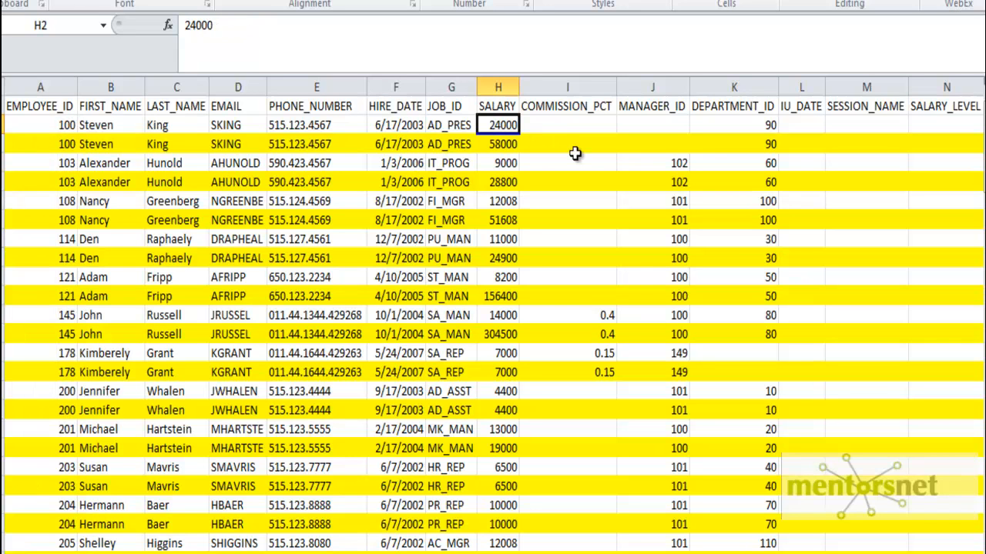
{"action": "mouse_move", "coordinate": [762, 138]}
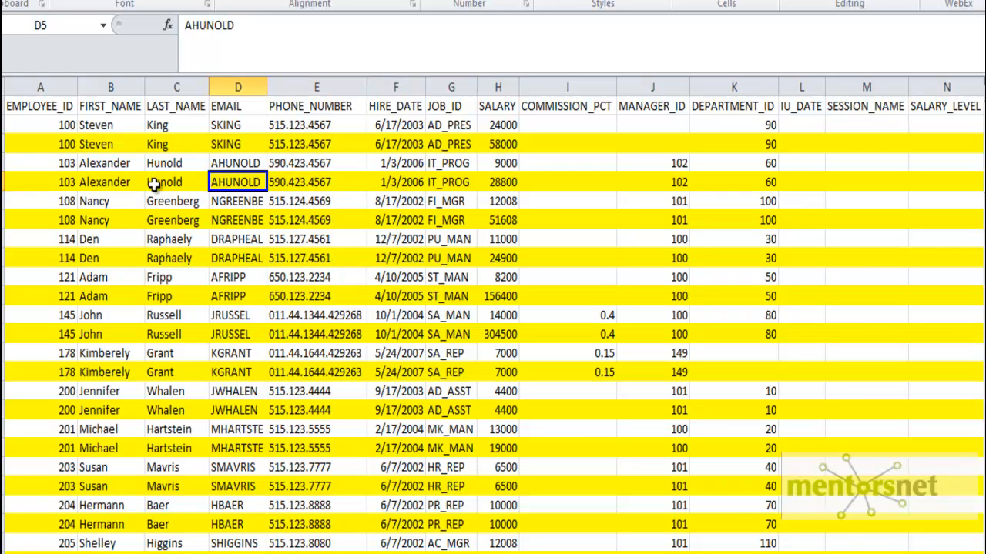
{"action": "double_click", "coordinate": [237, 182]}
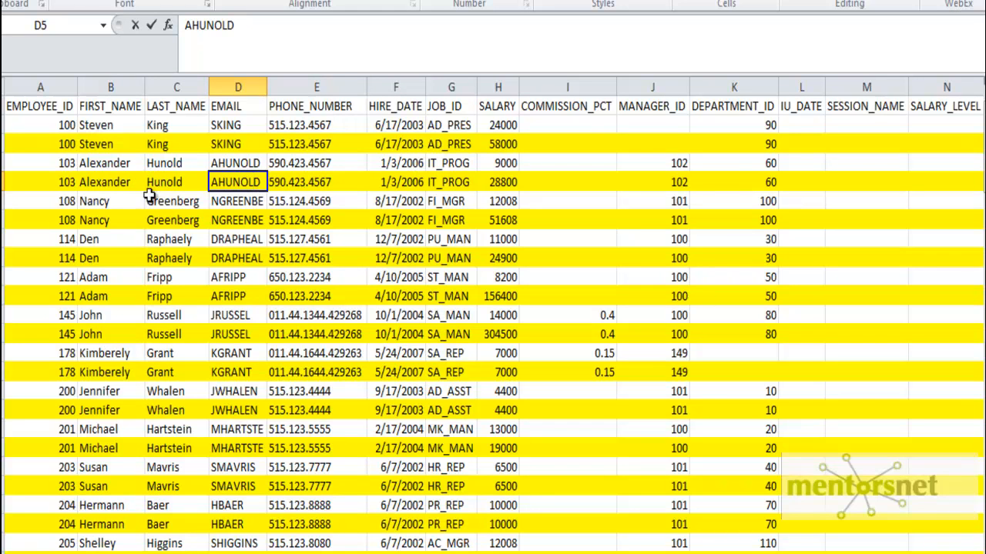
{"action": "left_click", "coordinate": [176, 182]}
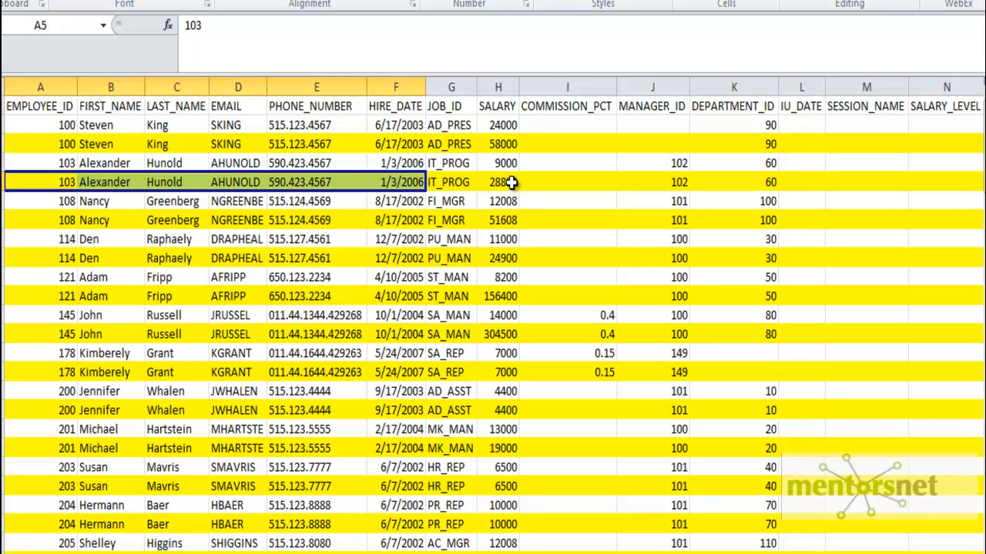
{"action": "left_click", "coordinate": [498, 182]}
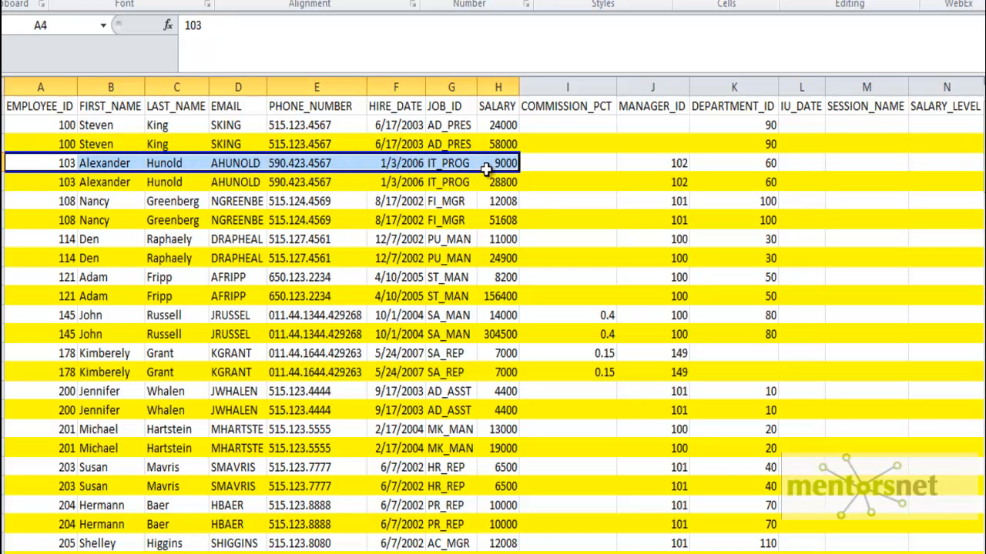
{"action": "left_click", "coordinate": [498, 181]}
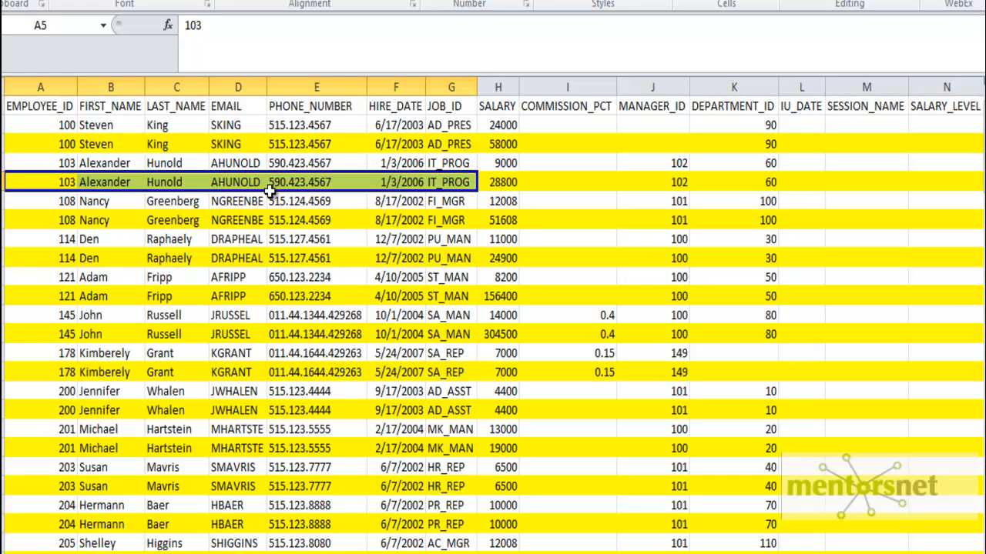
{"action": "mouse_move", "coordinate": [498, 182]}
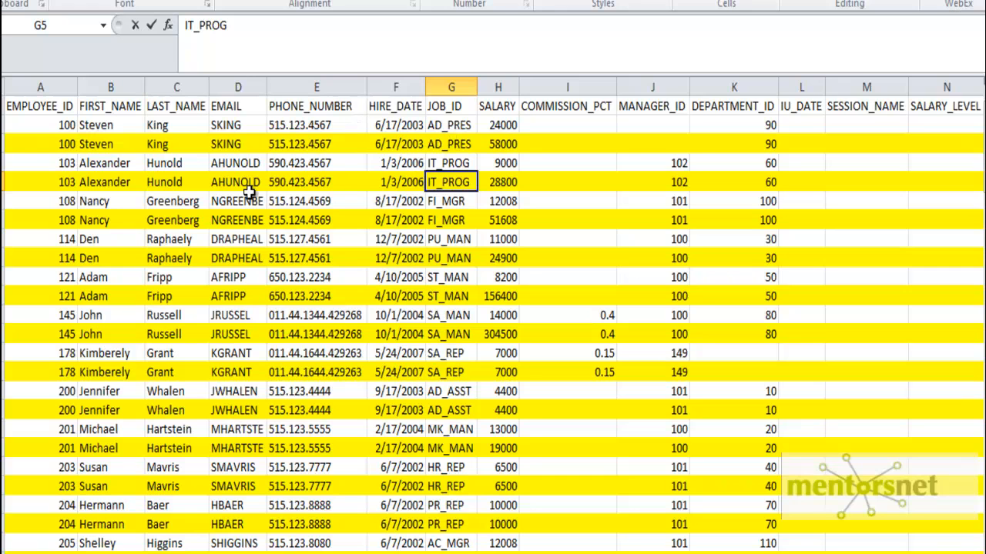
{"action": "left_click", "coordinate": [316, 182]}
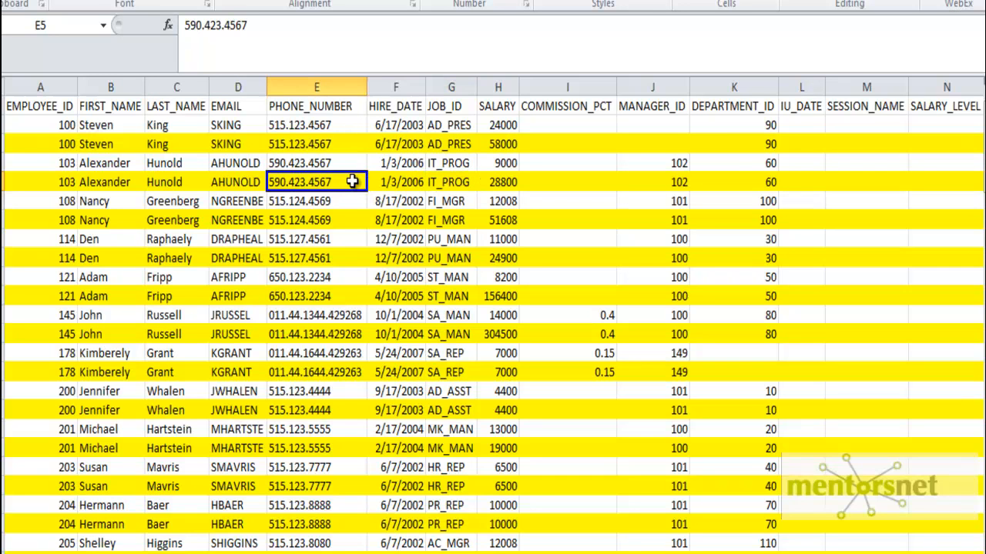